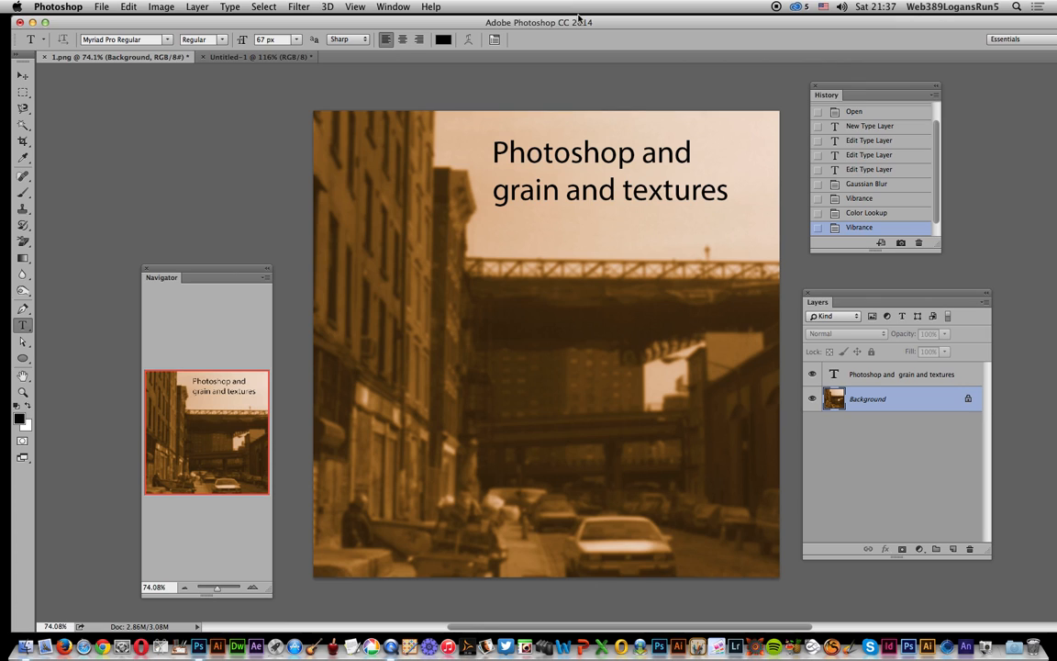
pyautogui.moveTo(436, 5)
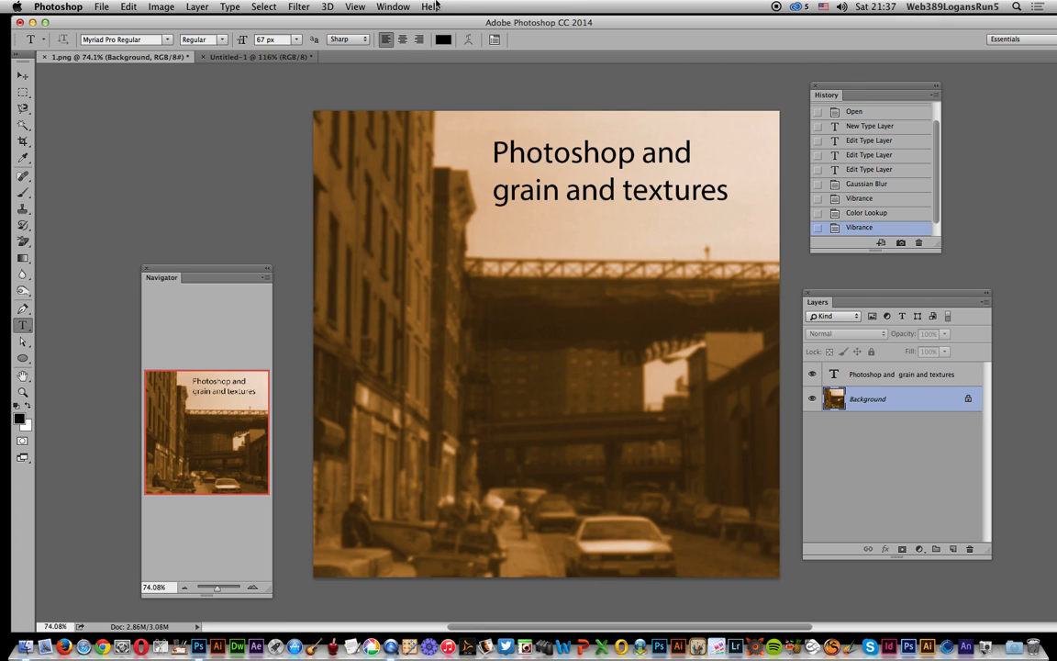
pyautogui.moveTo(257, 57)
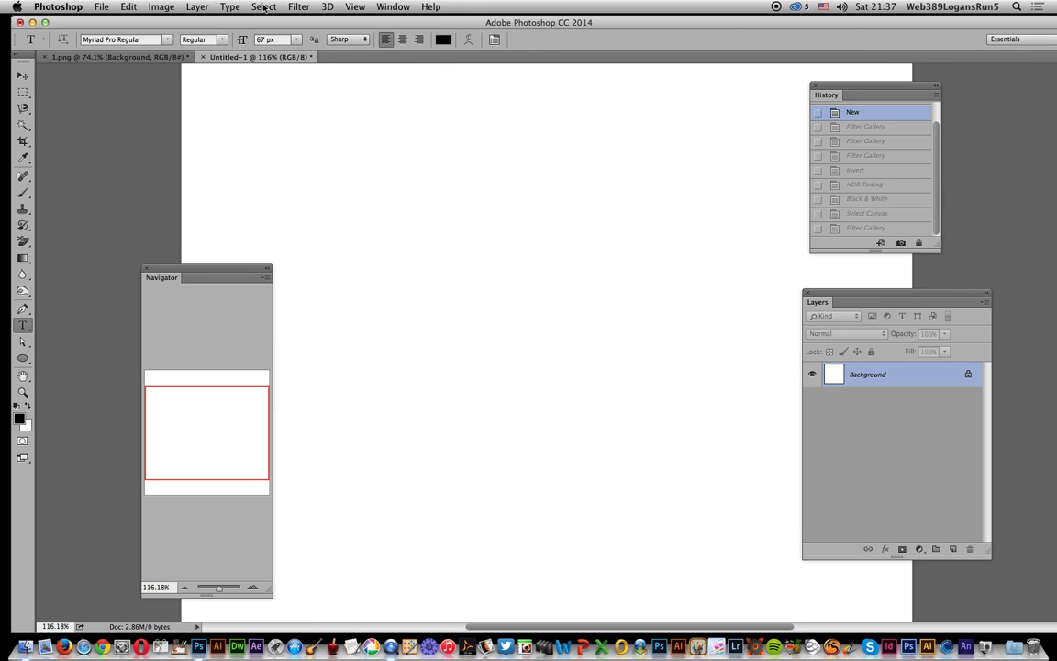
# Step: Apply Filter Gallery Grain to the blank canvas: Contrasty type, intensity 100, contrast 70
pyautogui.click(299, 6)
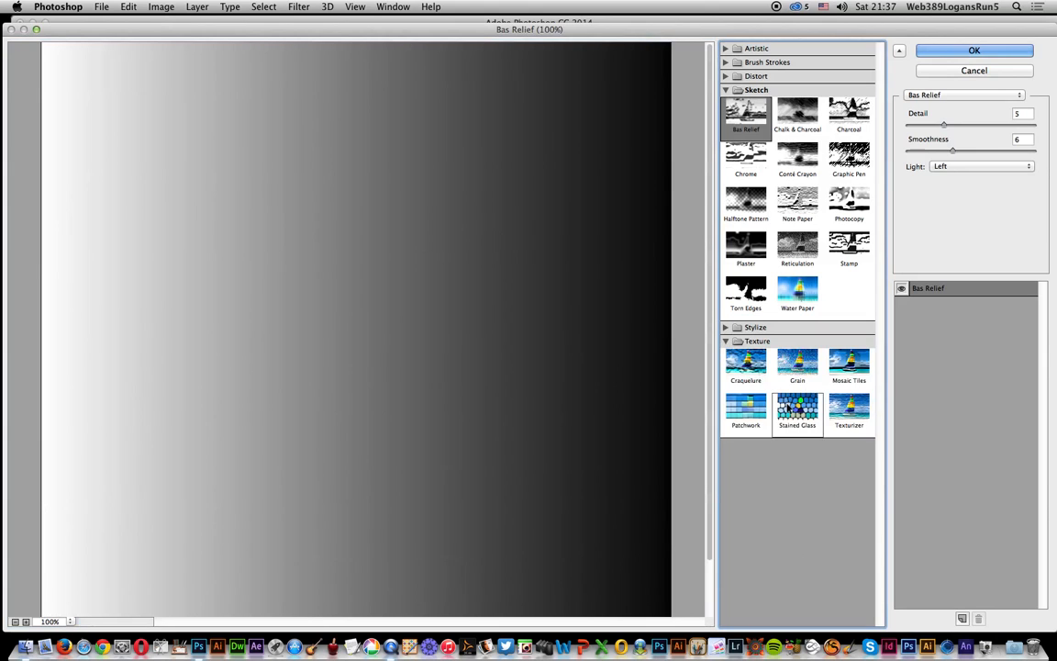
pyautogui.click(797, 362)
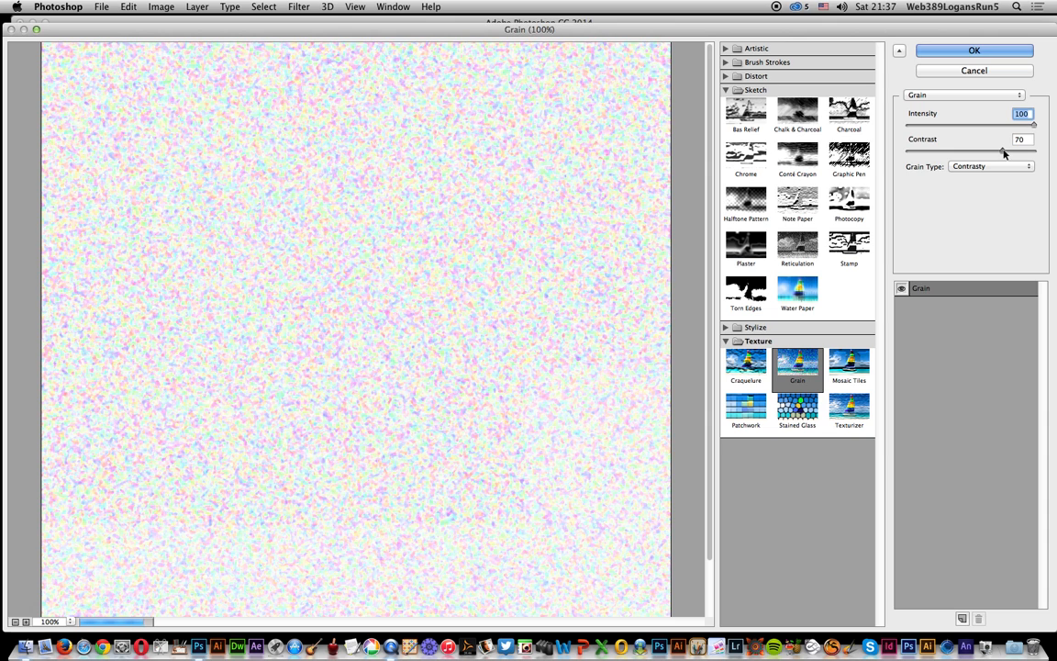
pyautogui.click(973, 50)
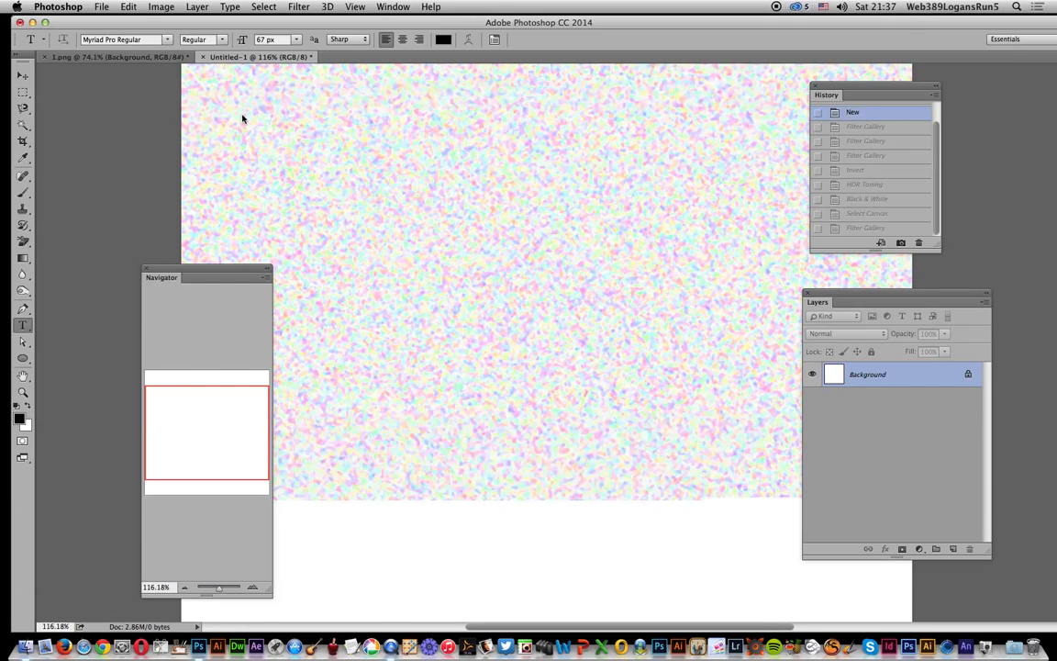
# Step: Reapply the Grain filter twice from the Filter menu
pyautogui.click(298, 6)
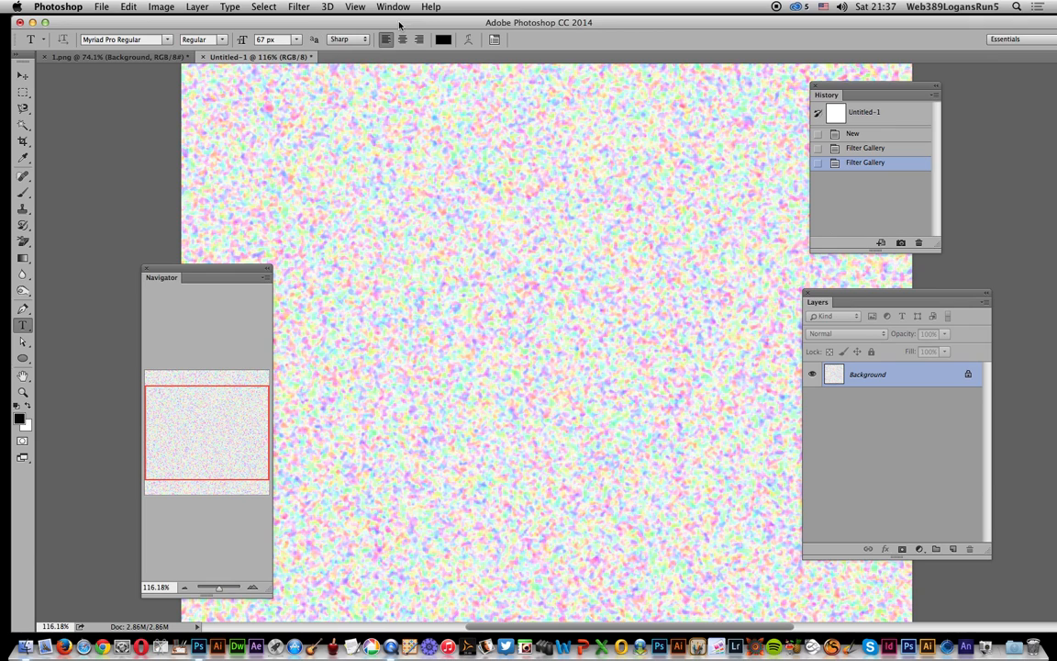
pyautogui.click(299, 6)
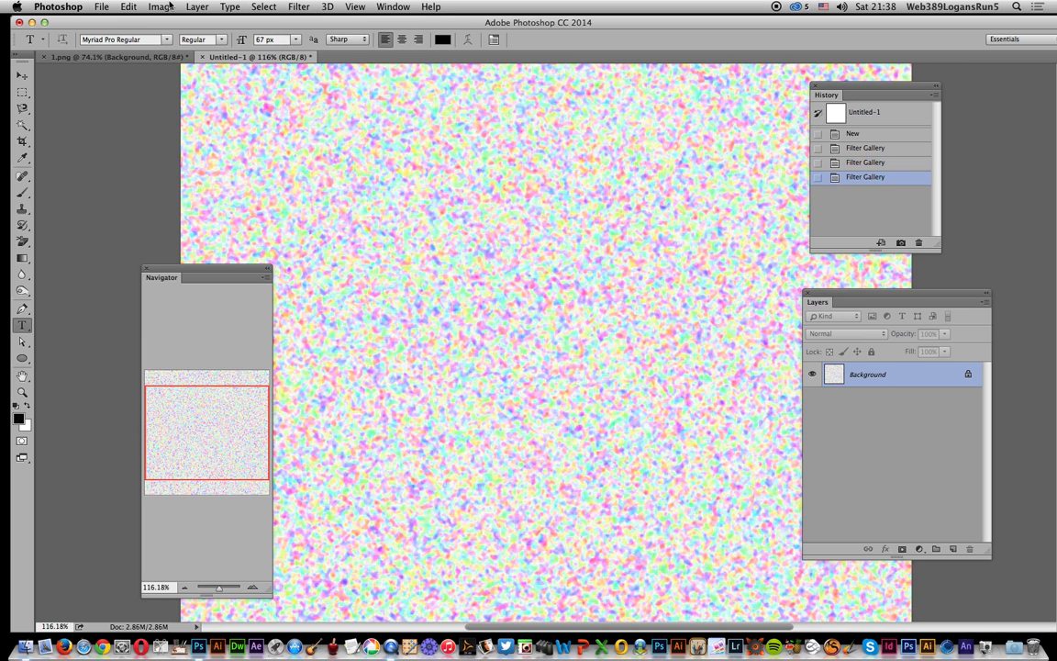
# Step: Invert the grain colours, then run Image > Auto Tone
pyautogui.click(161, 6)
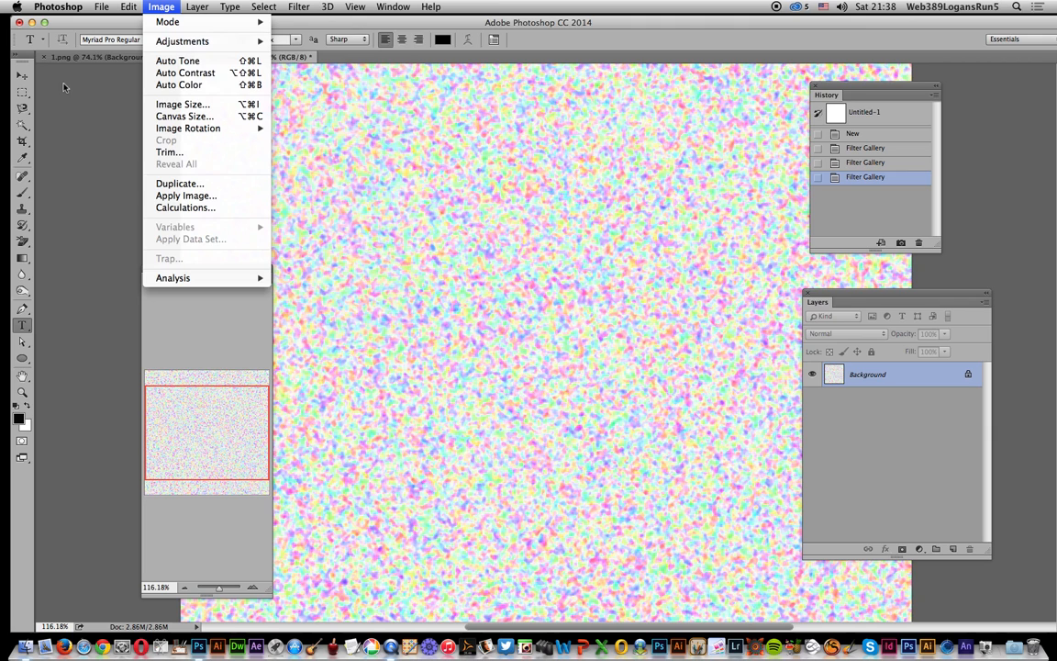
pyautogui.moveTo(182, 41)
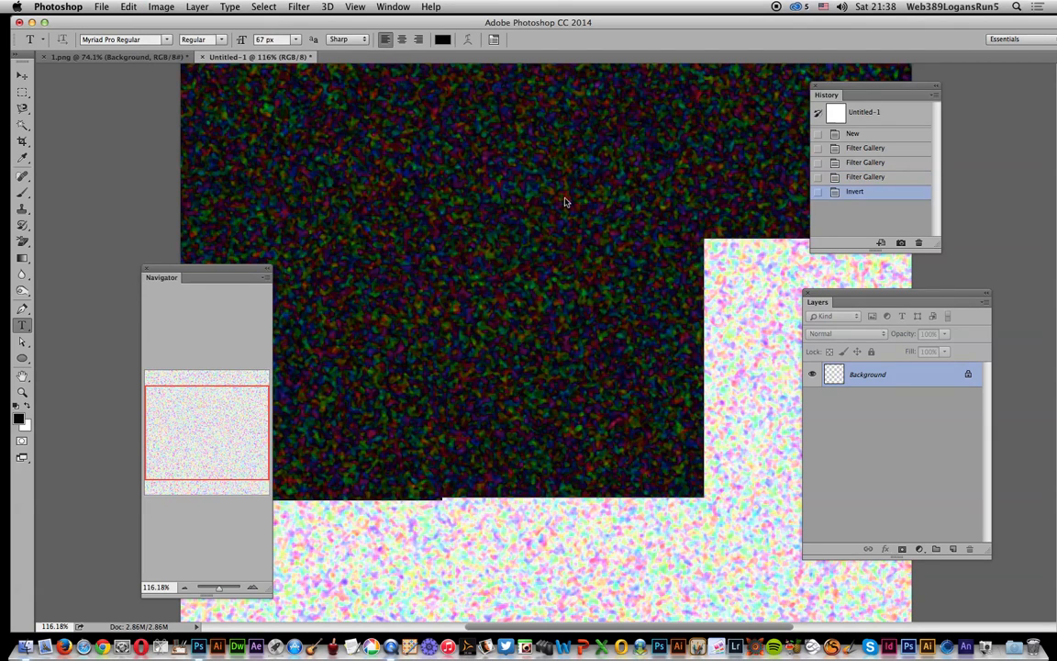
pyautogui.click(161, 8)
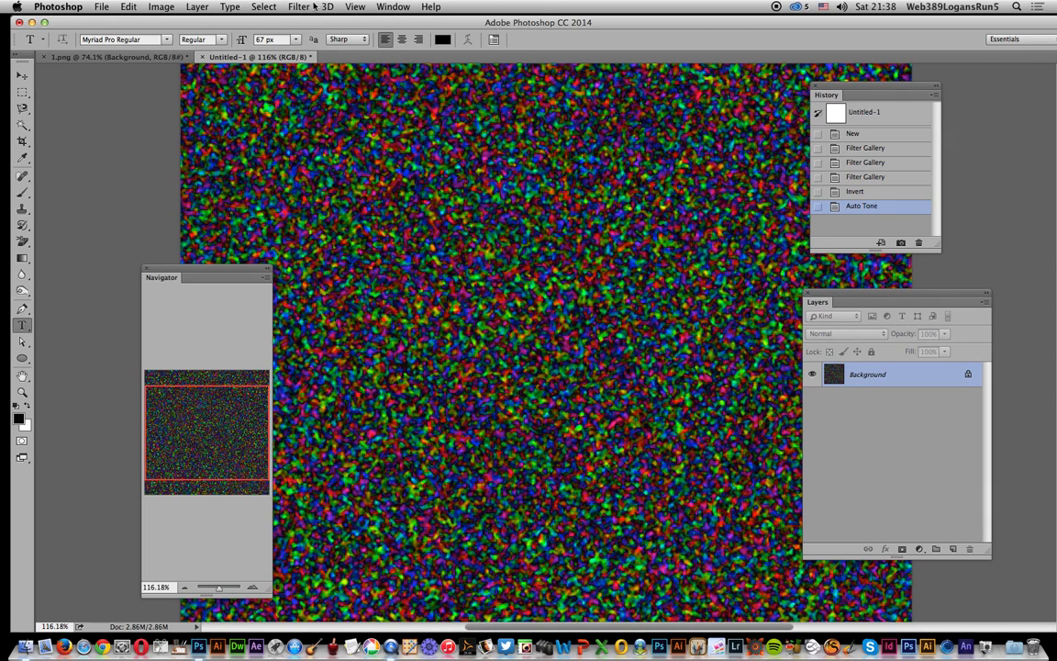
# Step: Apply Filter > Other > Maximum with a 1.8-pixel radius, preserving roundness
pyautogui.click(299, 6)
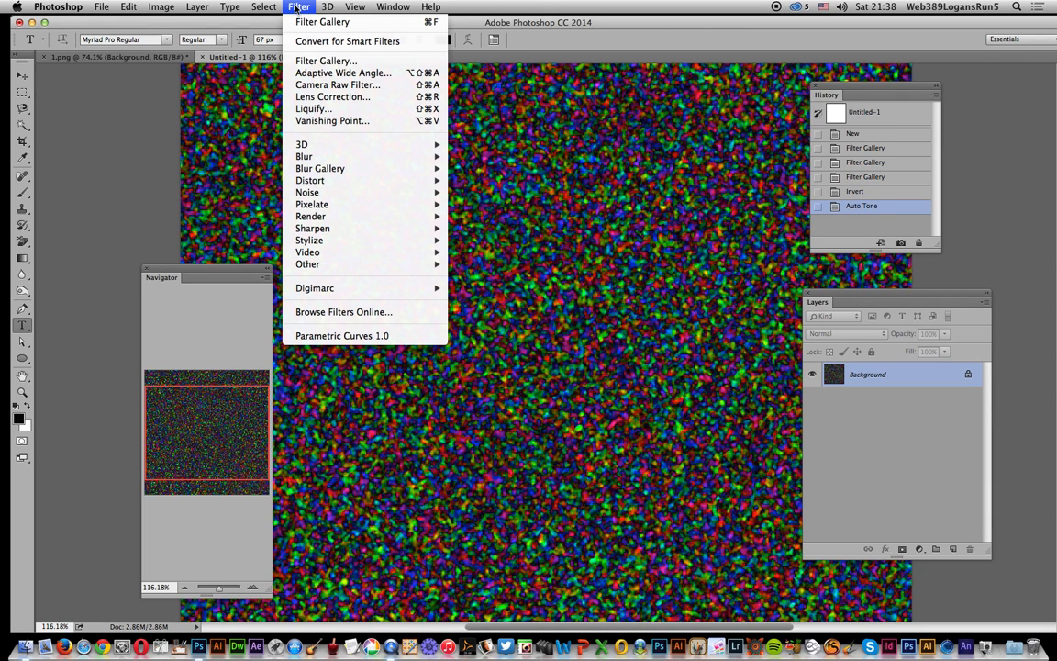
pyautogui.moveTo(307, 264)
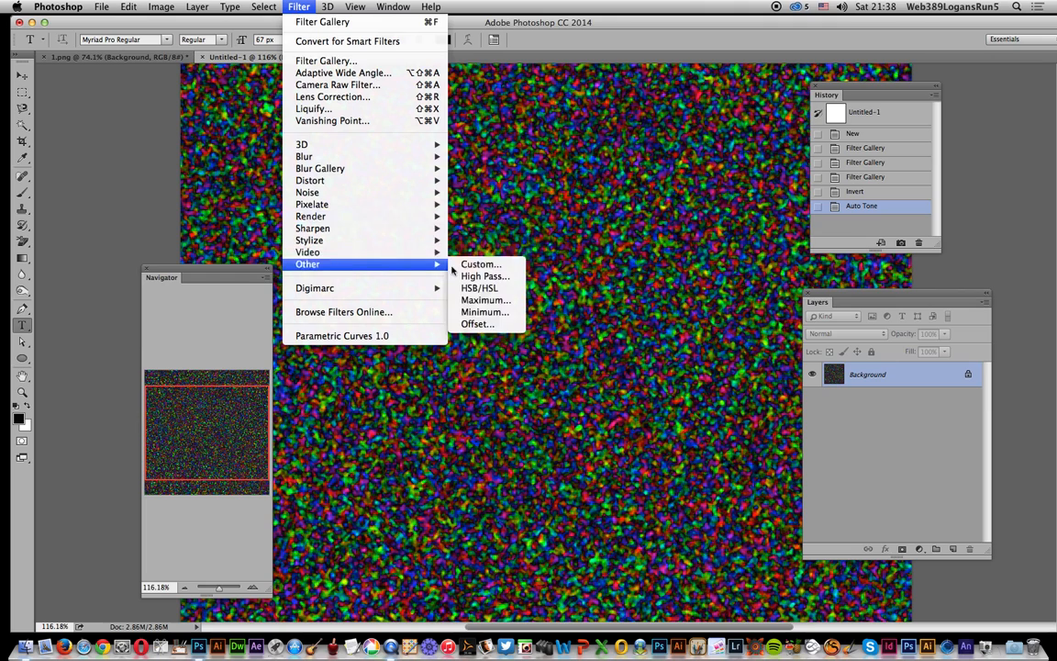
pyautogui.click(486, 299)
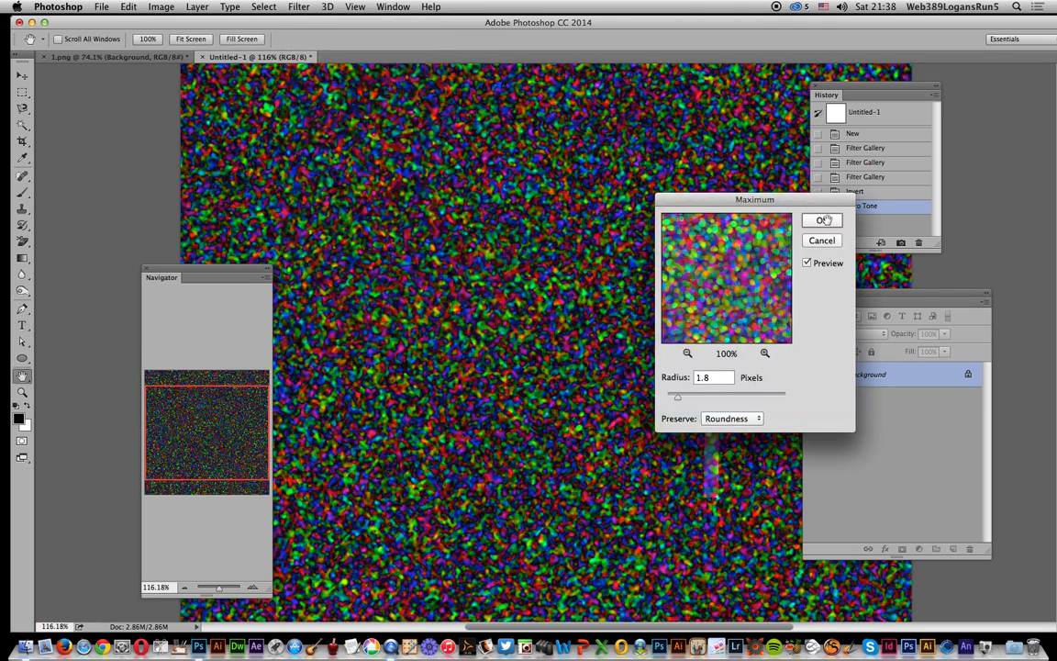
pyautogui.click(819, 220)
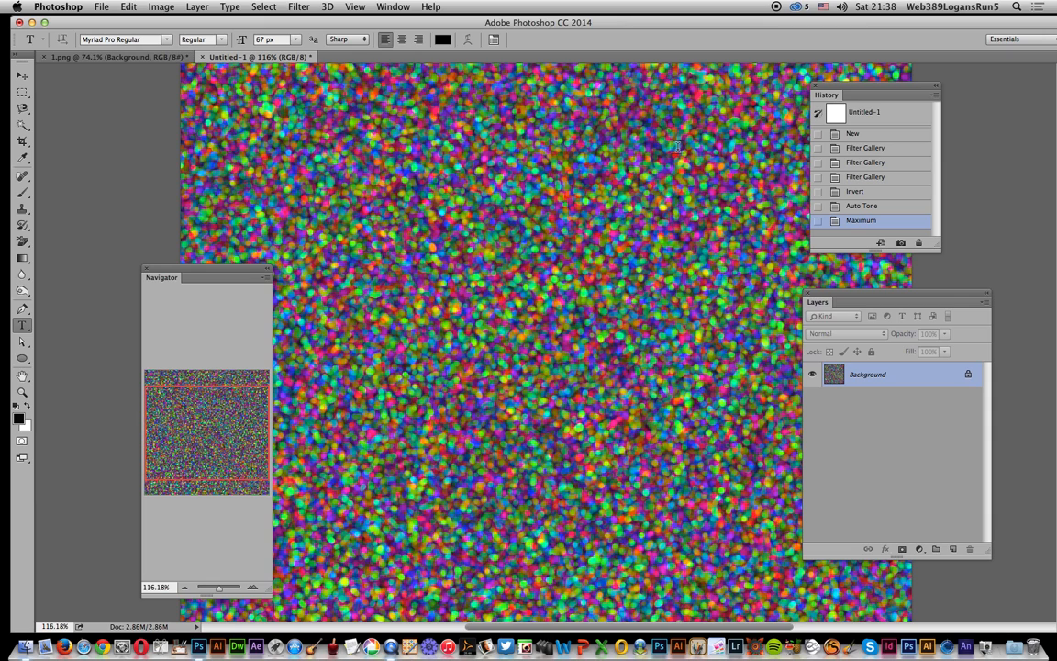
pyautogui.moveTo(524, 165)
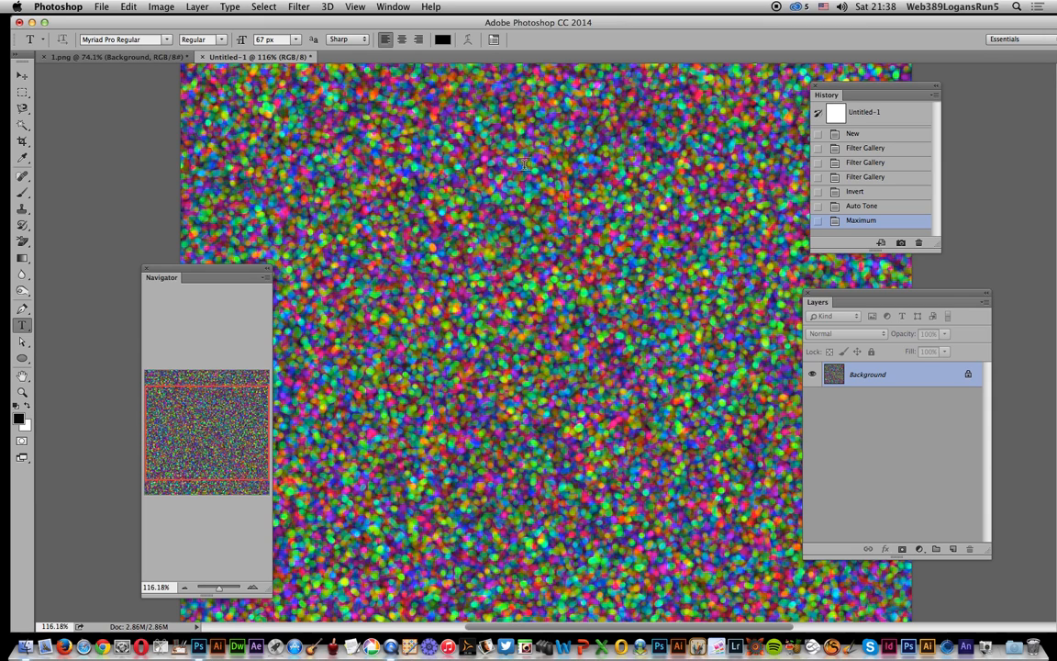
pyautogui.moveTo(218, 10)
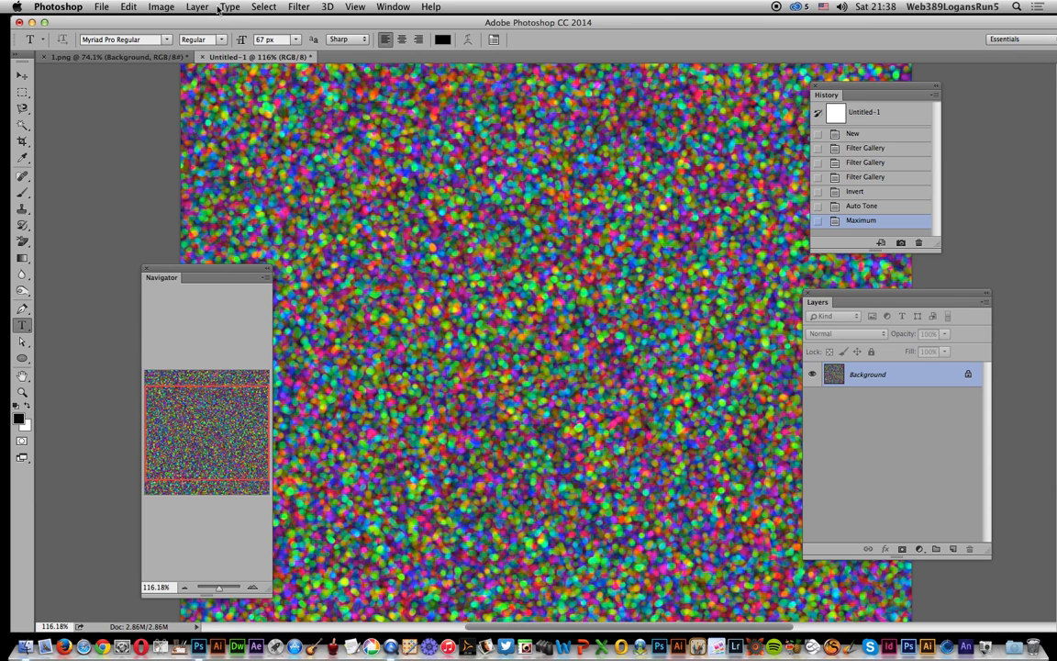
# Step: Apply a Black & White adjustment with Reds at 184% and Yellows at 123%
pyautogui.click(161, 7)
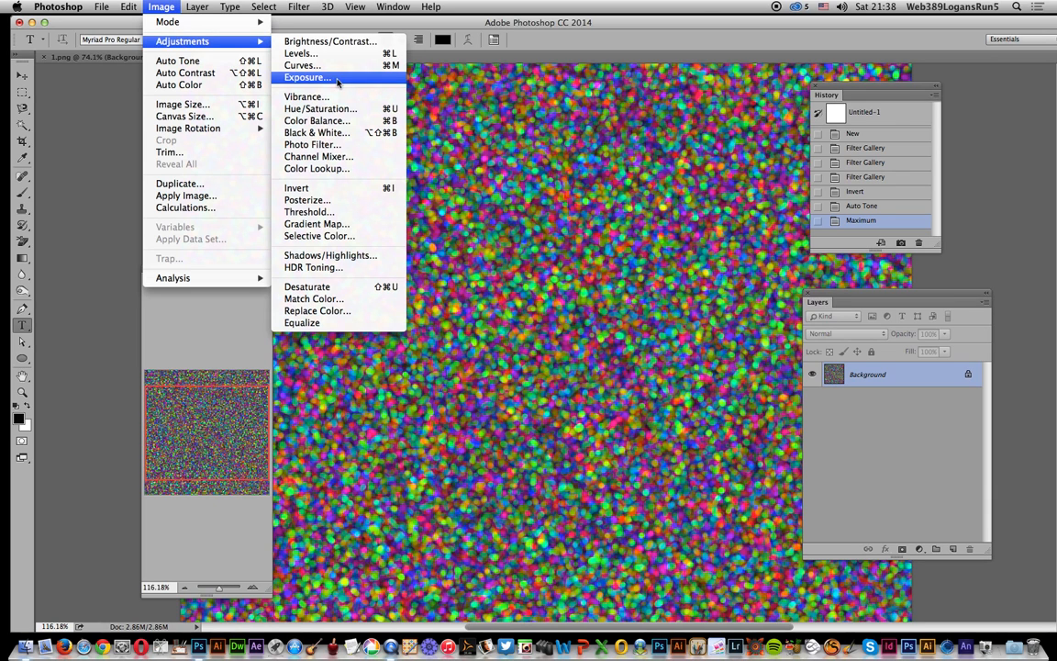
pyautogui.moveTo(317, 132)
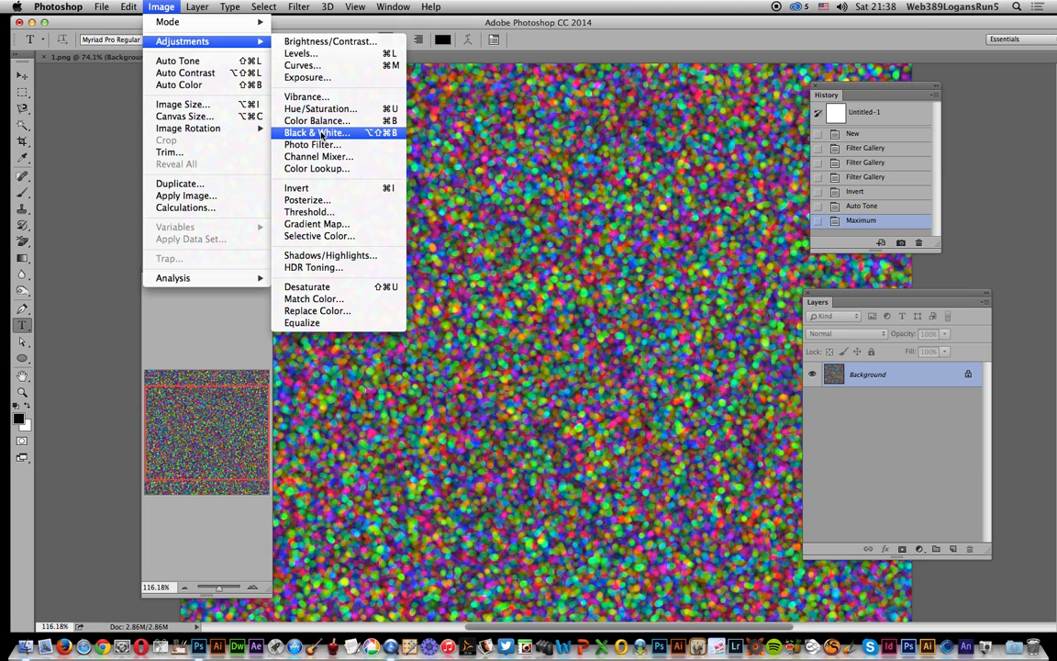
pyautogui.click(316, 132)
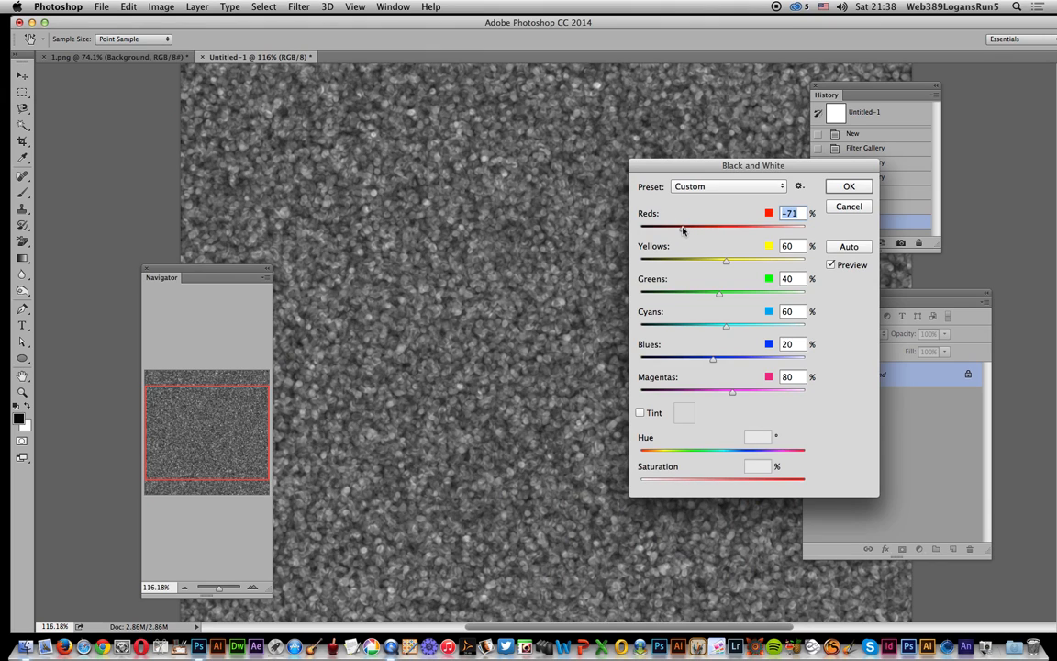
pyautogui.moveTo(683, 226); pyautogui.dragTo(667, 227)
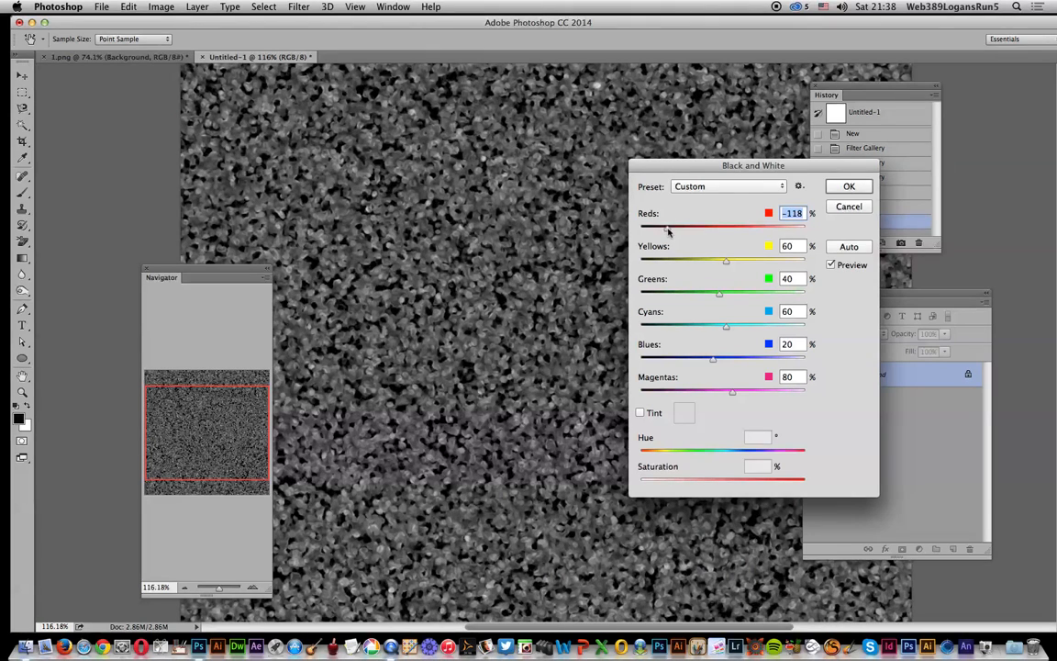
pyautogui.moveTo(669, 225); pyautogui.dragTo(767, 225)
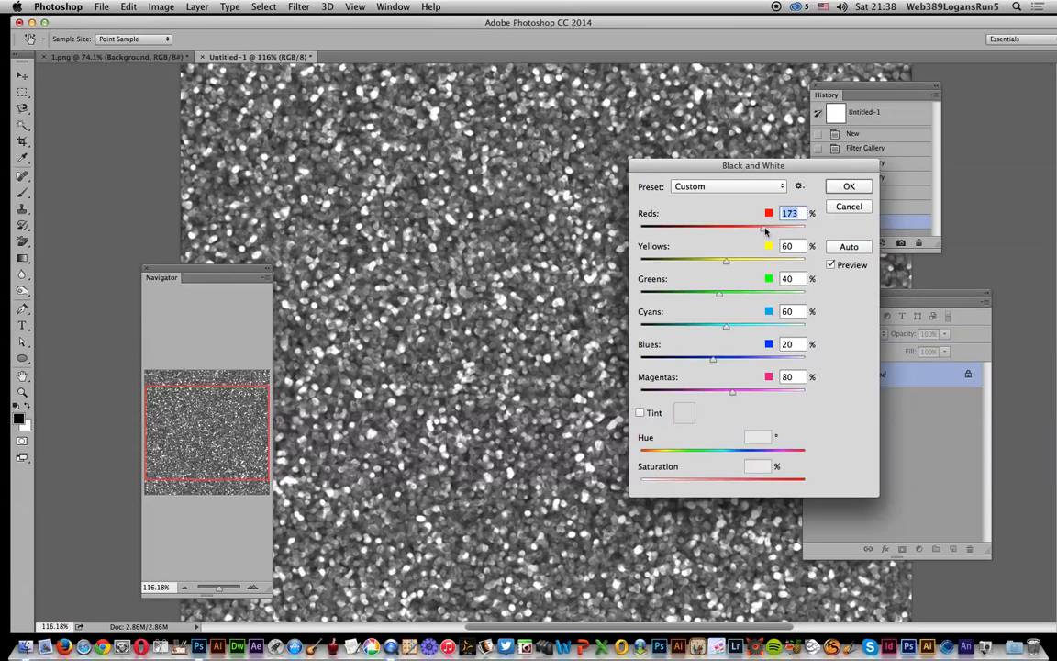
pyautogui.moveTo(762, 228); pyautogui.dragTo(773, 228)
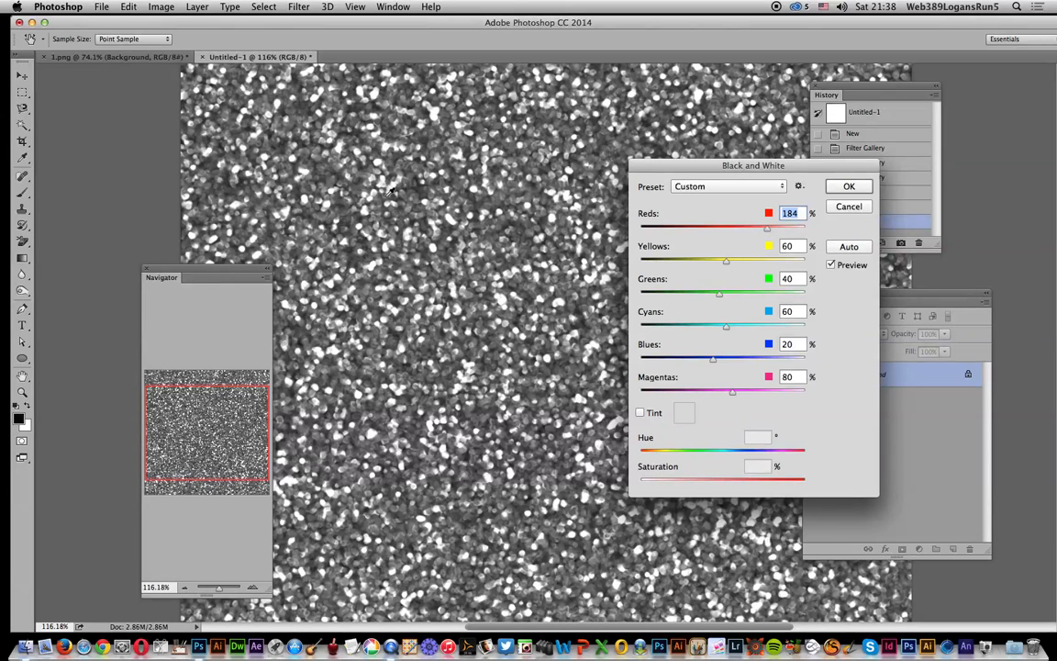
pyautogui.moveTo(753, 271)
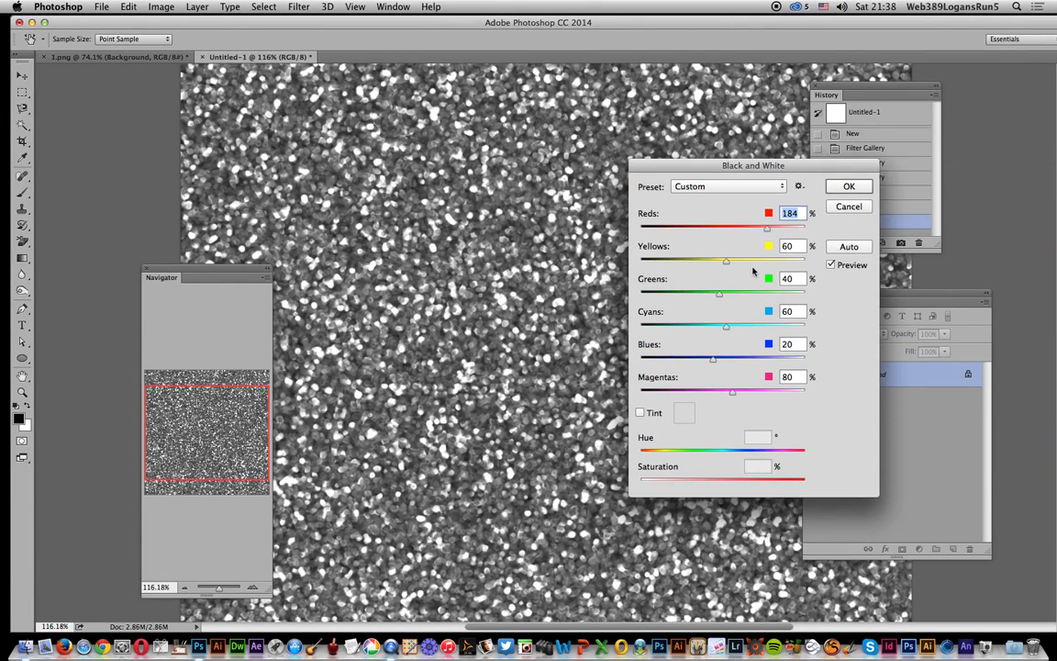
pyautogui.moveTo(726, 259); pyautogui.dragTo(752, 259)
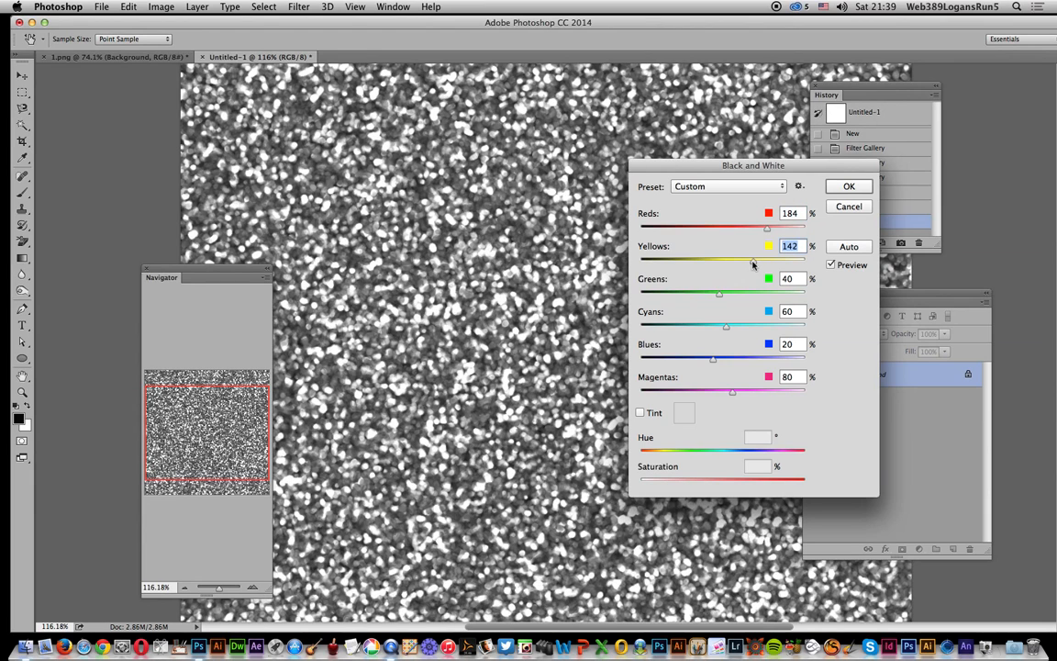
pyautogui.moveTo(767, 262); pyautogui.dragTo(748, 262)
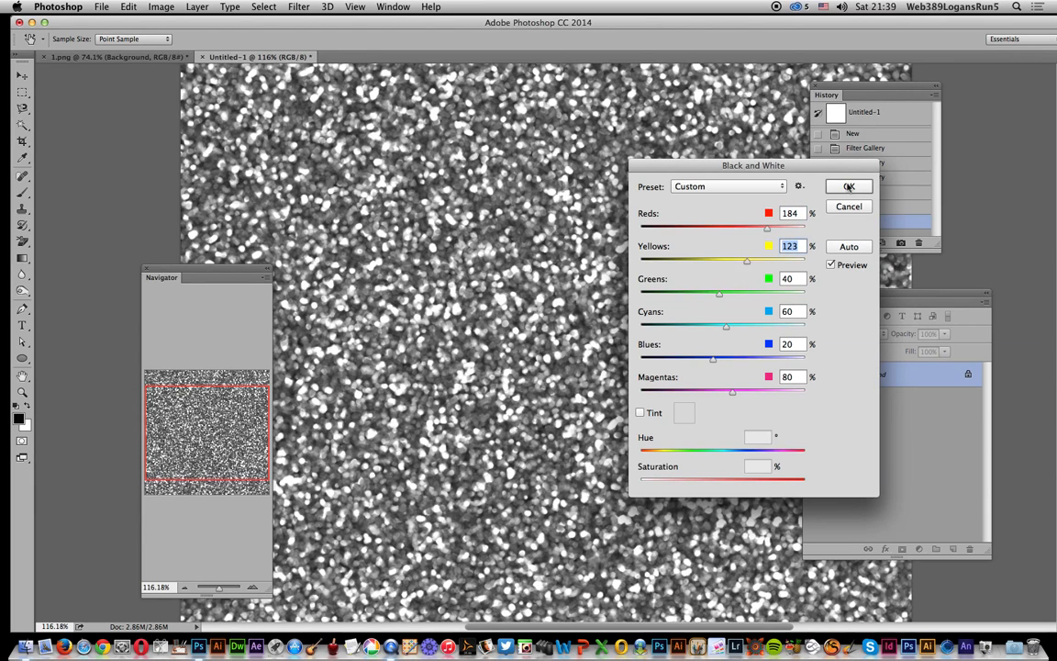
pyautogui.click(848, 186)
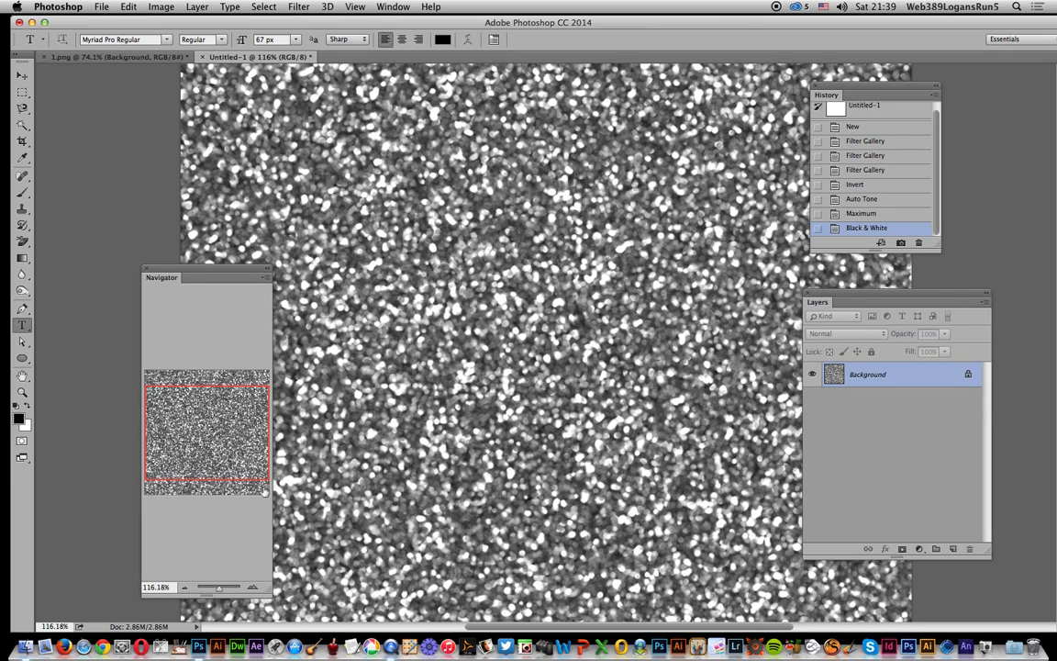
# Step: Apply Sketch > Plaster (Image Balance 20, Smoothness 9, light from top right)
pyautogui.click(298, 6)
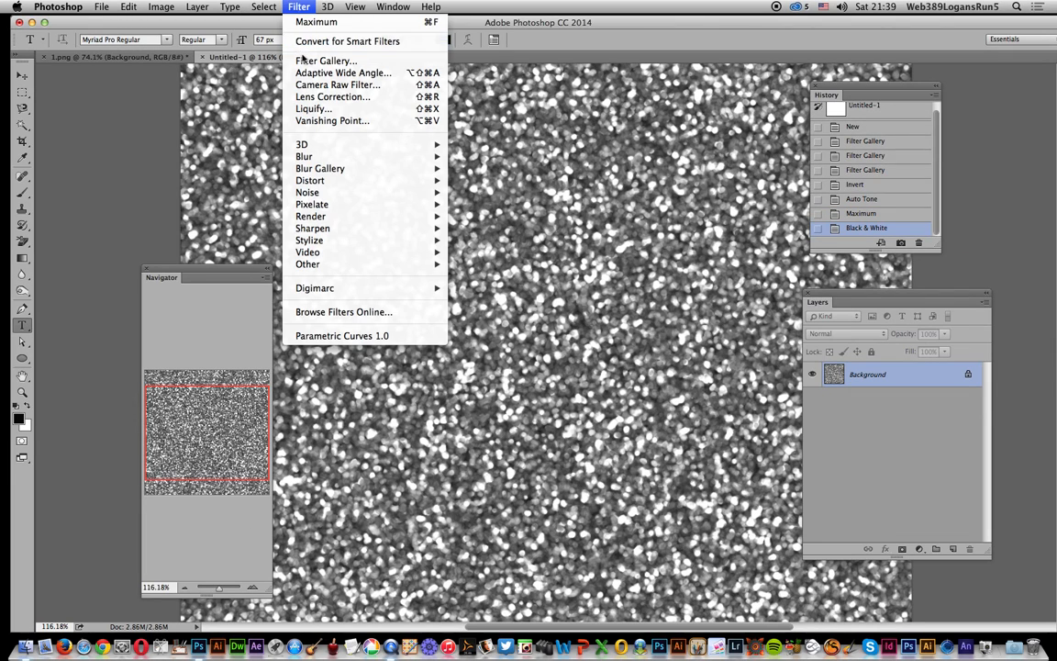
pyautogui.click(475, 128)
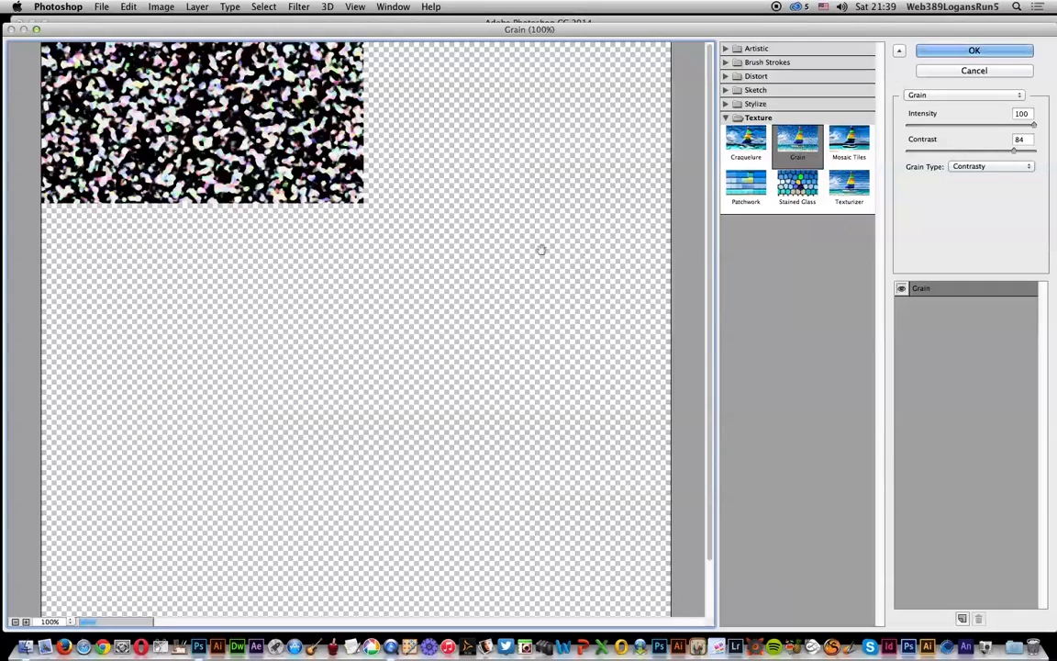
pyautogui.click(745, 110)
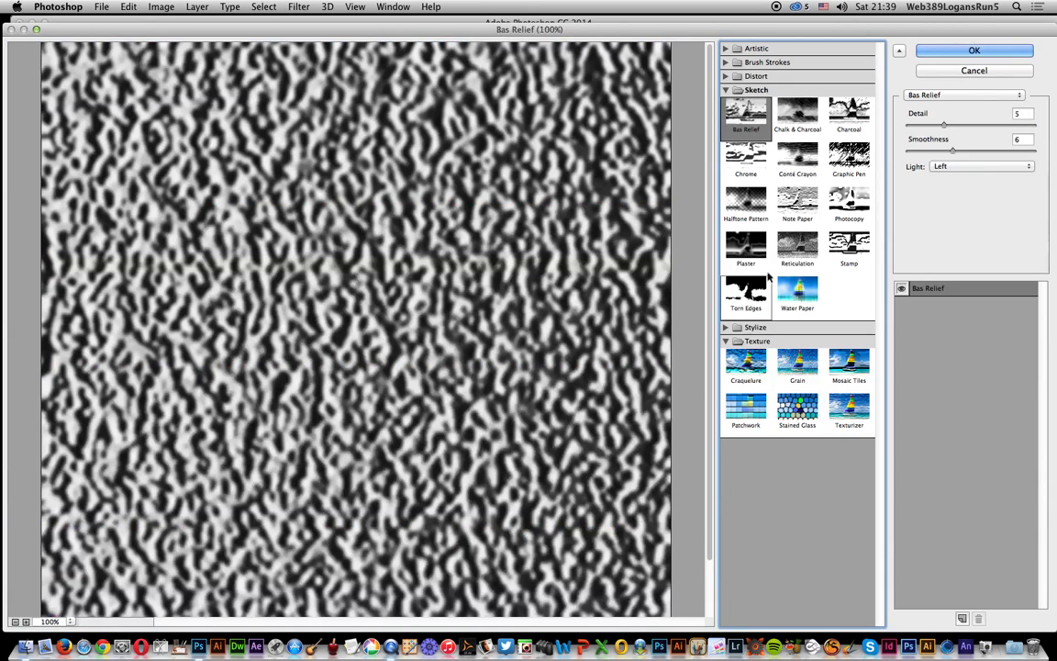
pyautogui.click(745, 245)
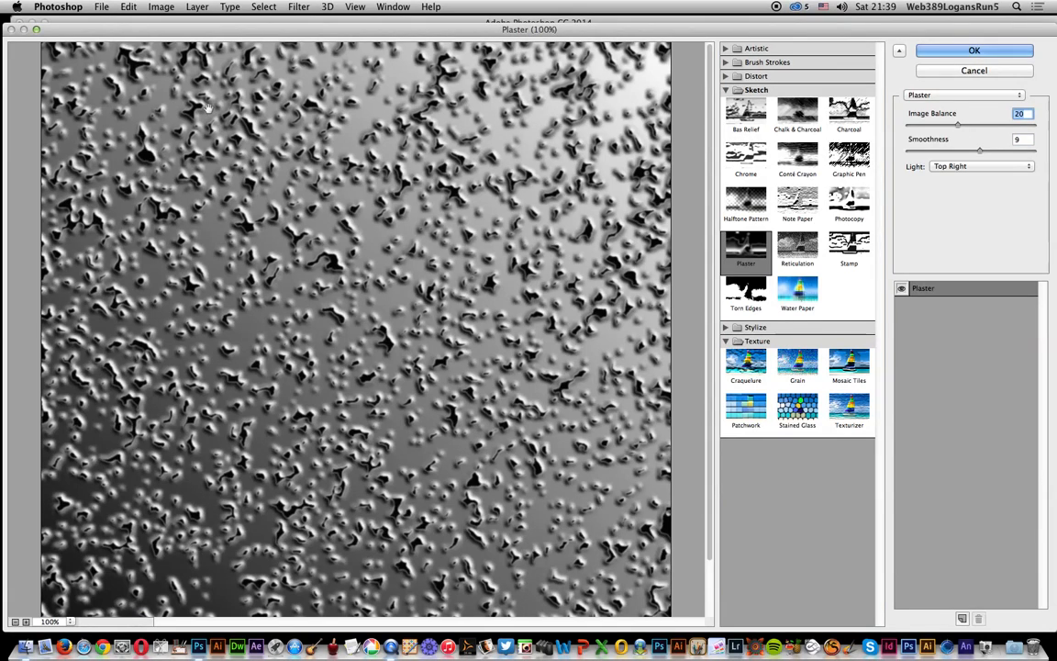
pyautogui.click(973, 50)
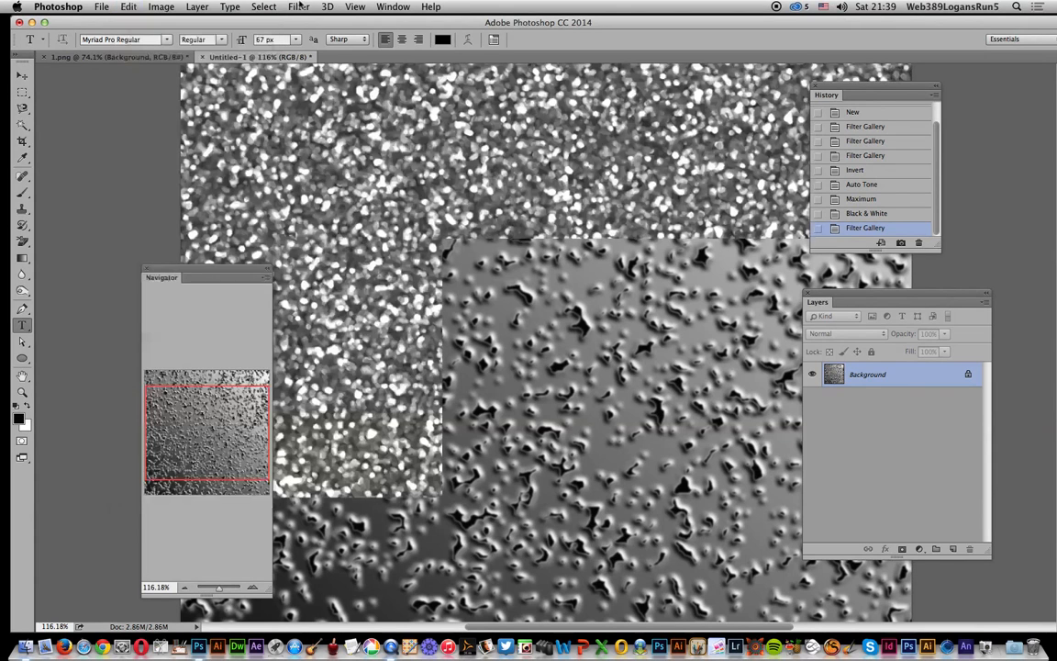
# Step: Replace Plaster with Emboss at 114° angle, 5-pixel height, 64% amount
pyautogui.click(299, 6)
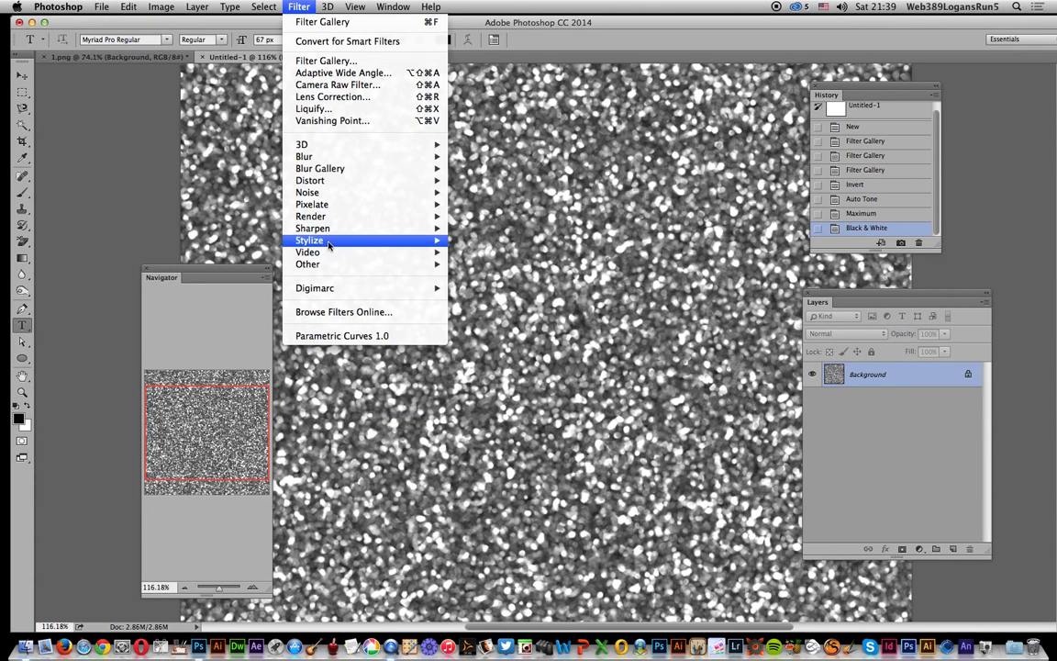
pyautogui.click(309, 240)
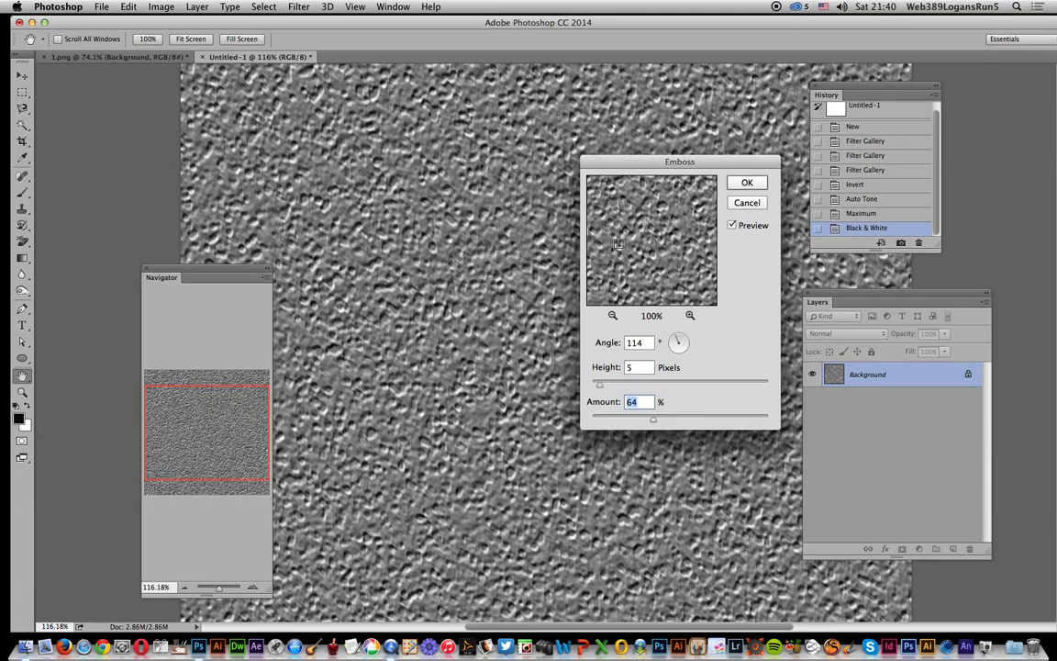
pyautogui.moveTo(751, 184)
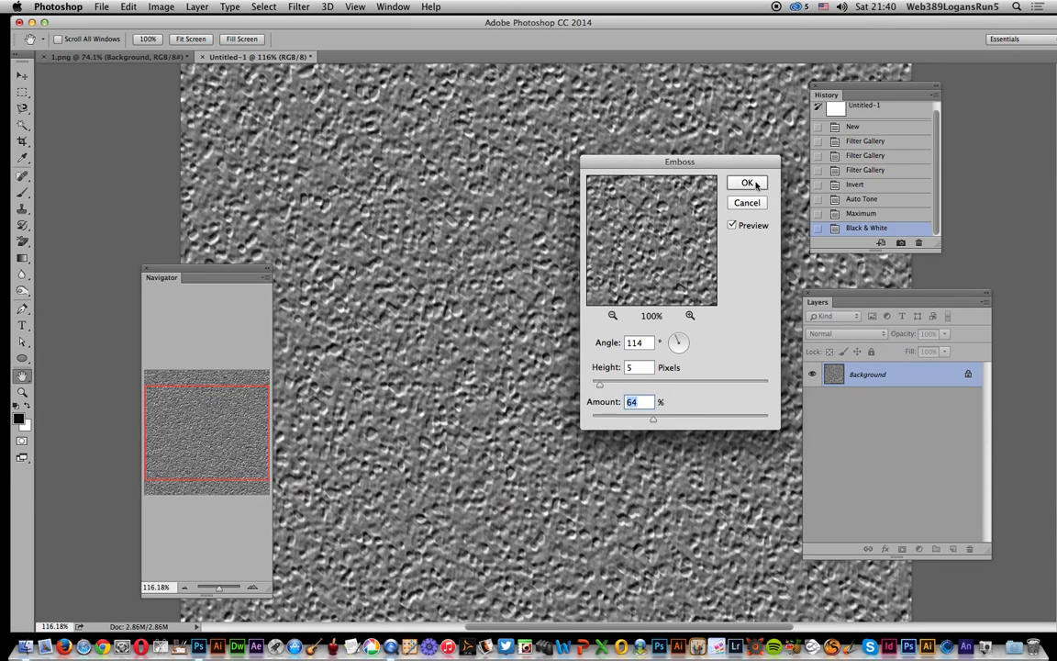
pyautogui.click(747, 183)
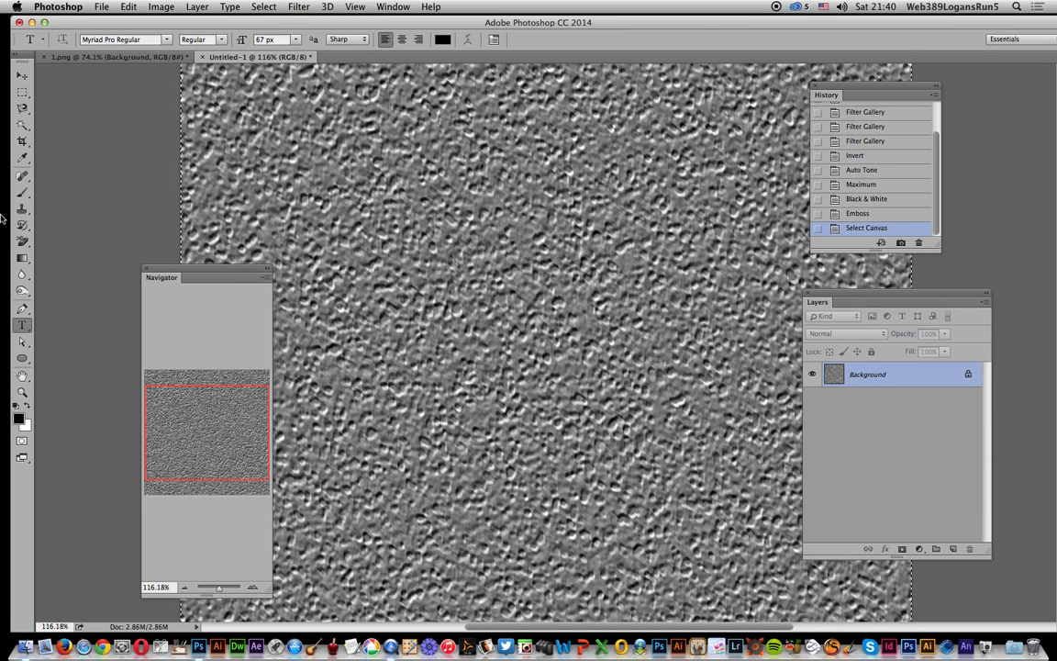
# Step: Paste the texture into 1.png as Layer 1, blended Overlay at 45% opacity
pyautogui.click(115, 56)
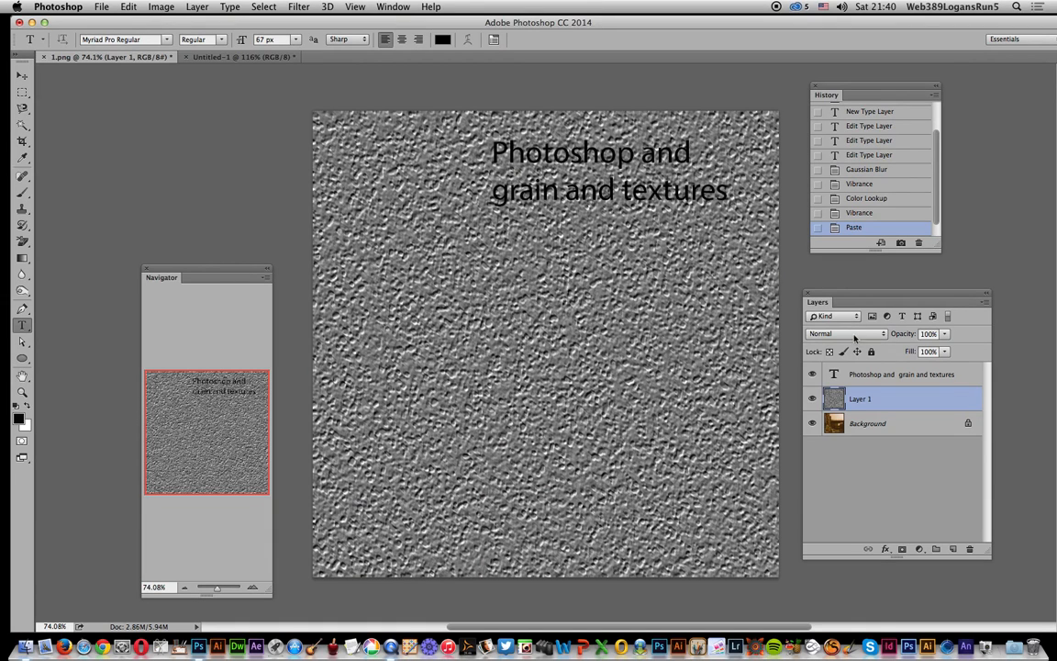
pyautogui.click(844, 334)
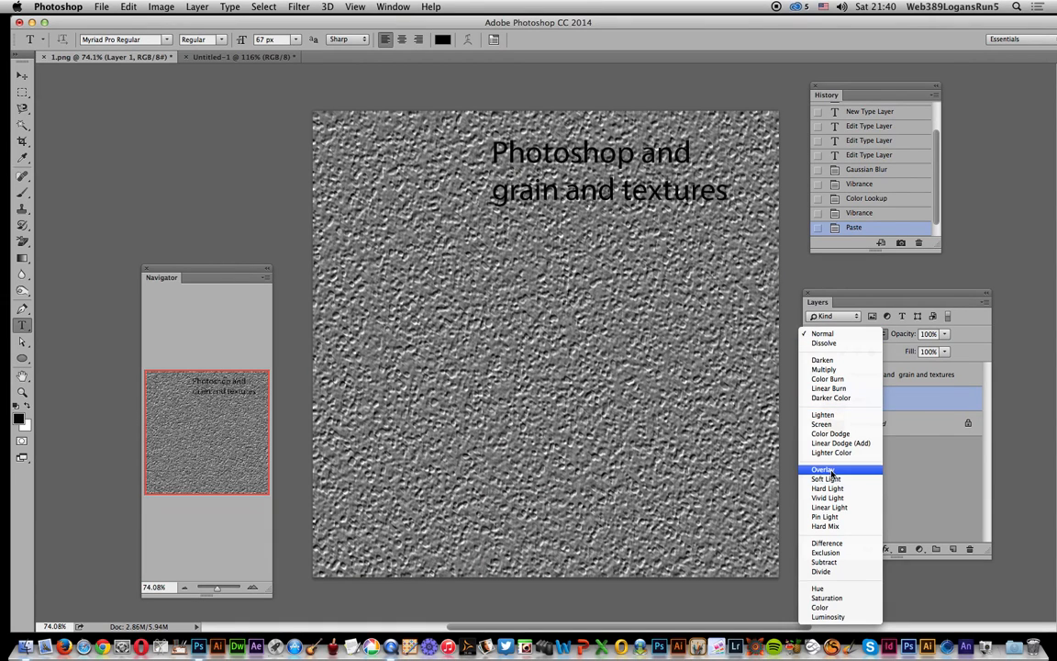
pyautogui.click(822, 469)
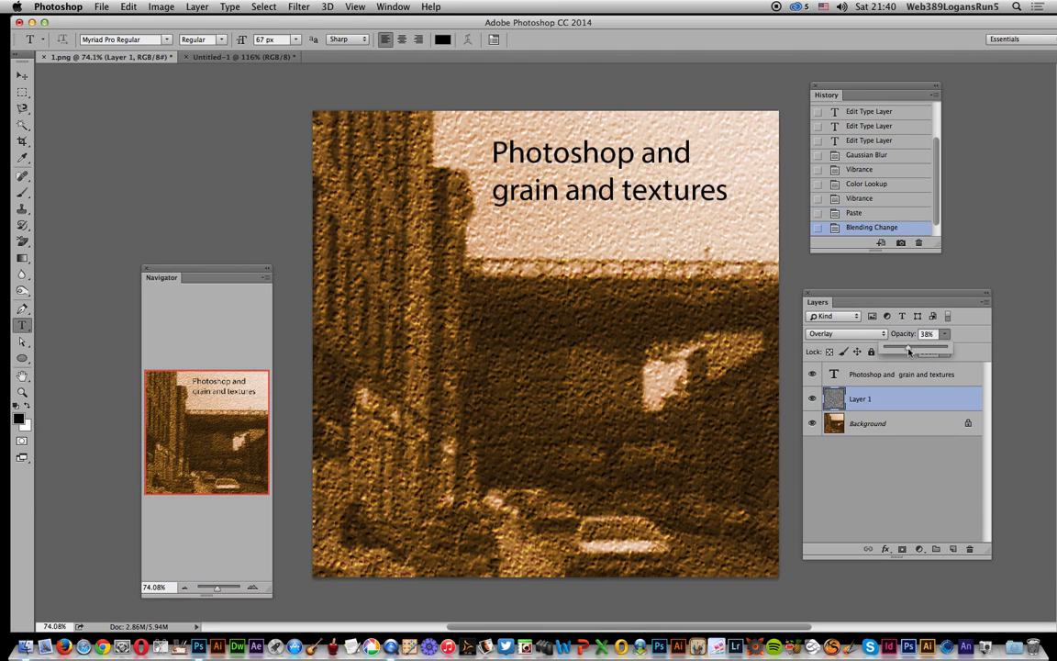
pyautogui.moveTo(908, 351); pyautogui.dragTo(915, 351)
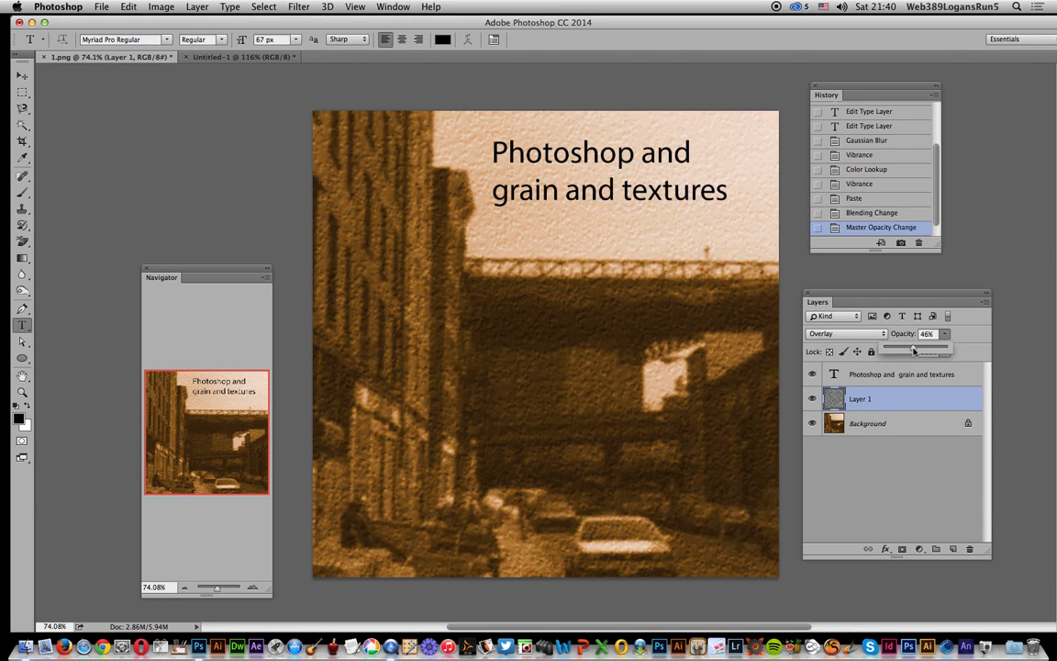
pyautogui.moveTo(917, 350); pyautogui.dragTo(907, 350)
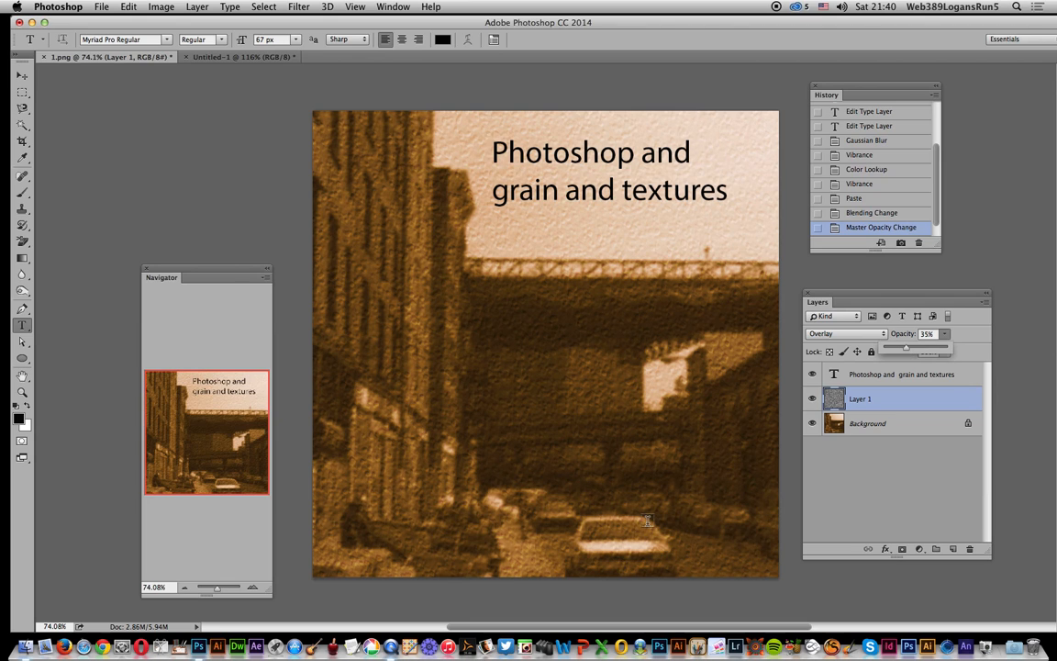
pyautogui.moveTo(907, 349); pyautogui.dragTo(910, 350)
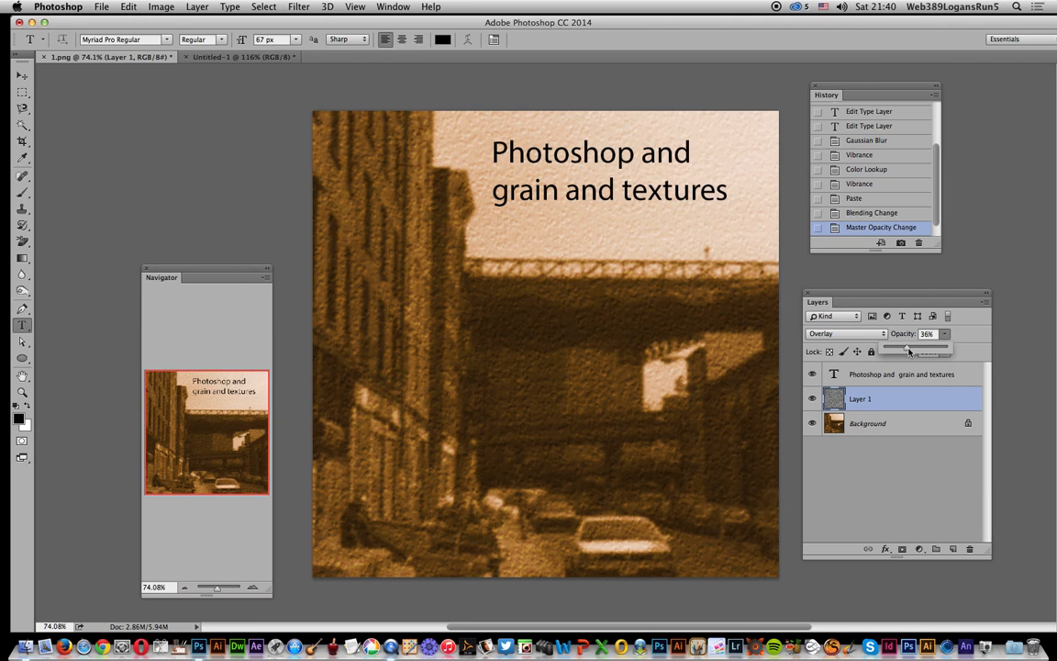
pyautogui.moveTo(918, 351); pyautogui.dragTo(926, 351)
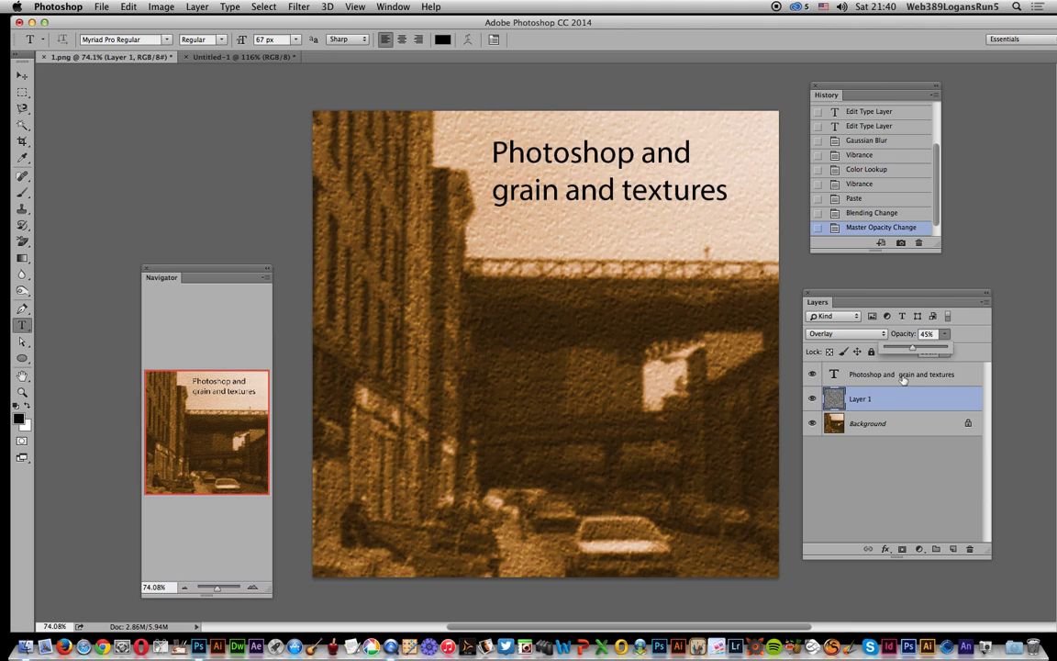
# Step: Try Darken on Layer 1, then settle on the Soft Light blend mode
pyautogui.click(844, 333)
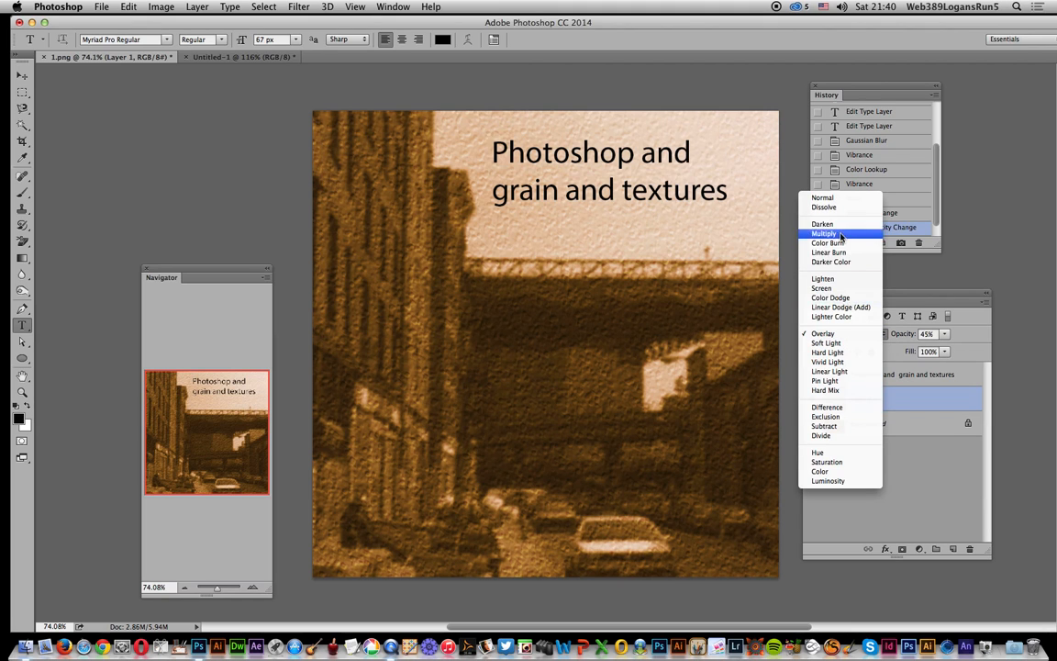
pyautogui.click(822, 223)
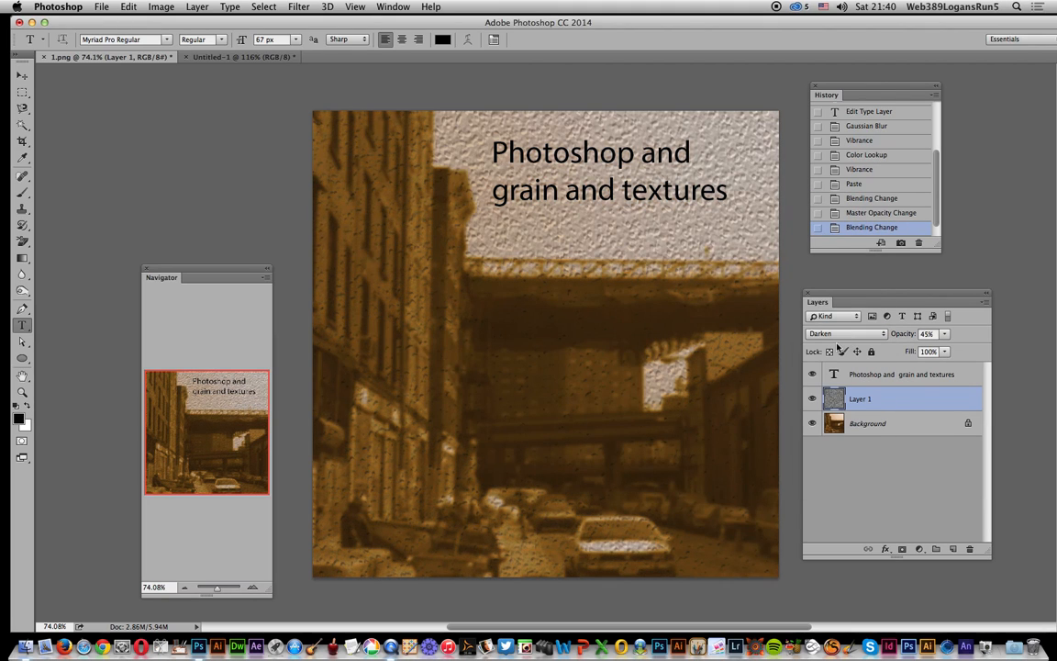
pyautogui.click(844, 333)
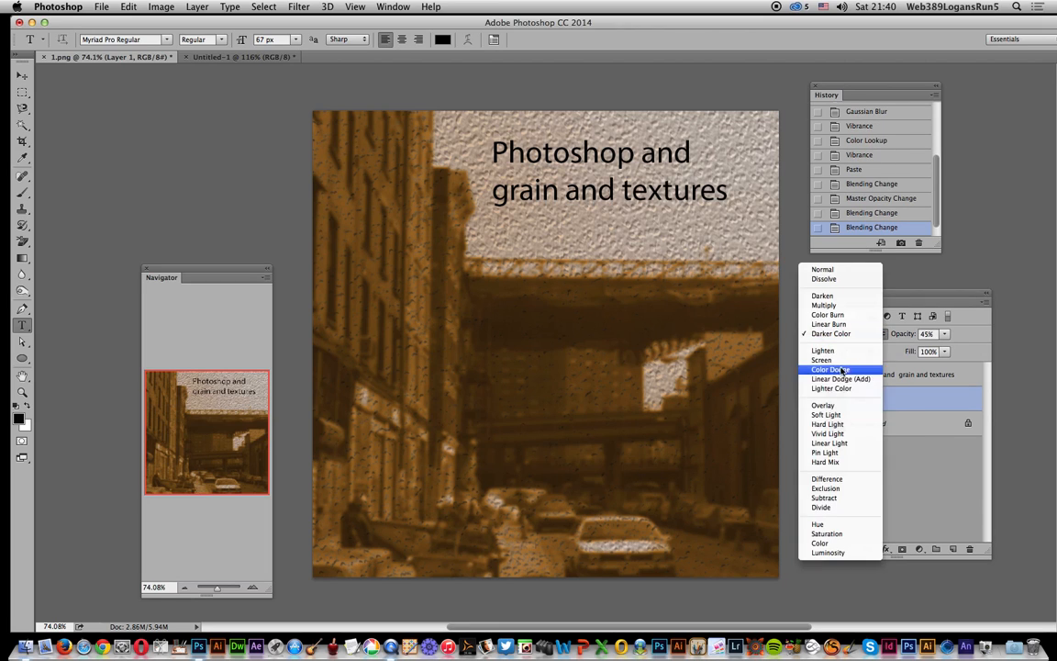
pyautogui.click(826, 415)
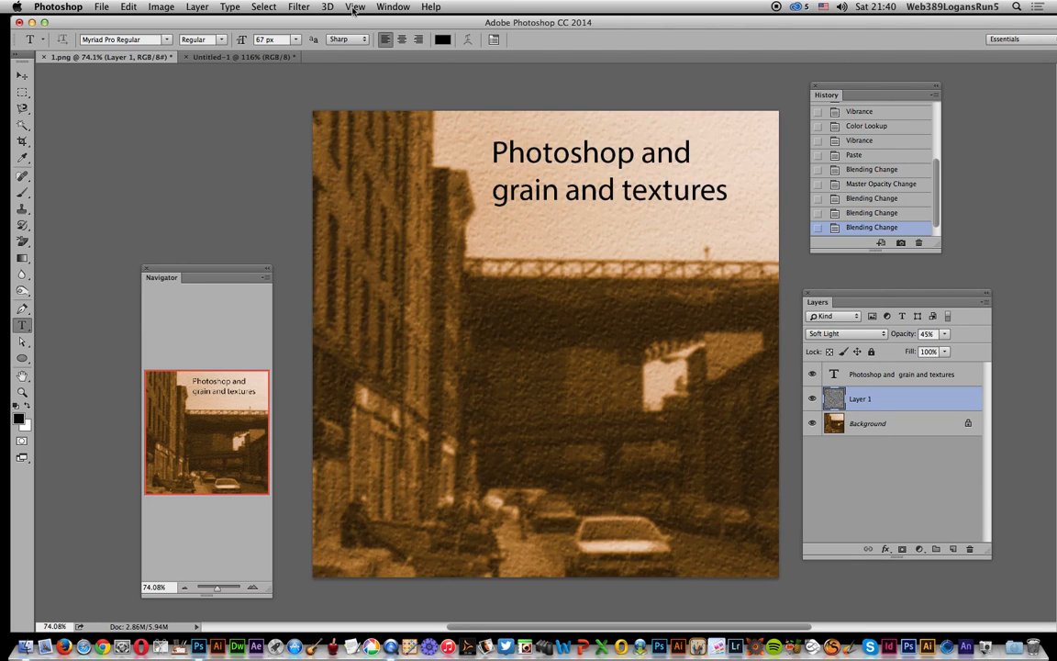
# Step: Run Emboss again on Layer 1 with Height set to 11 pixels
pyautogui.click(299, 6)
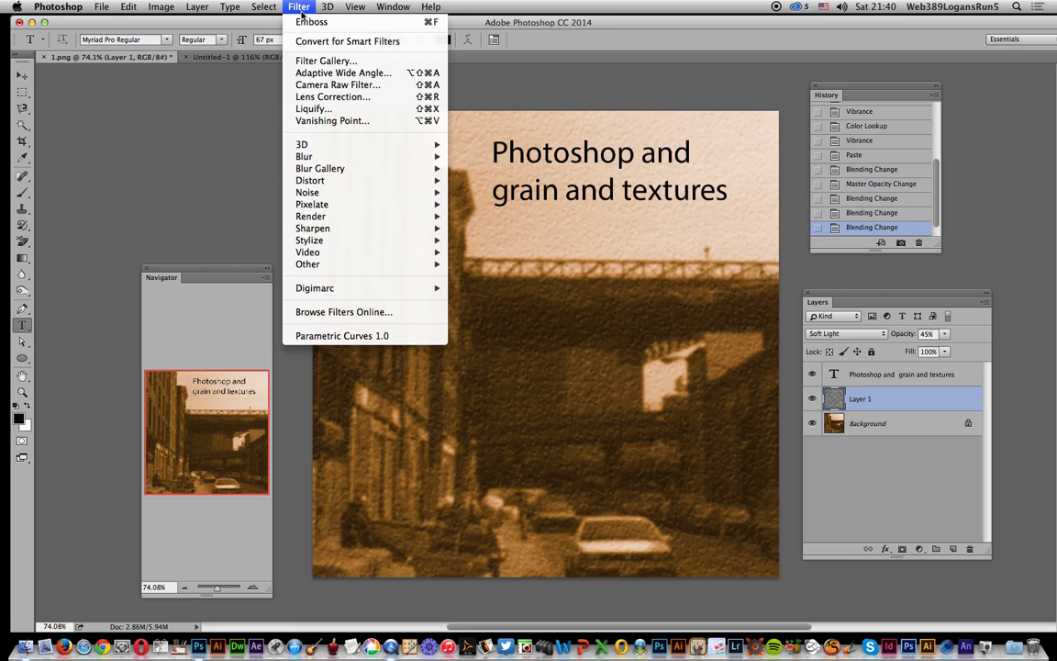
pyautogui.moveTo(309, 239)
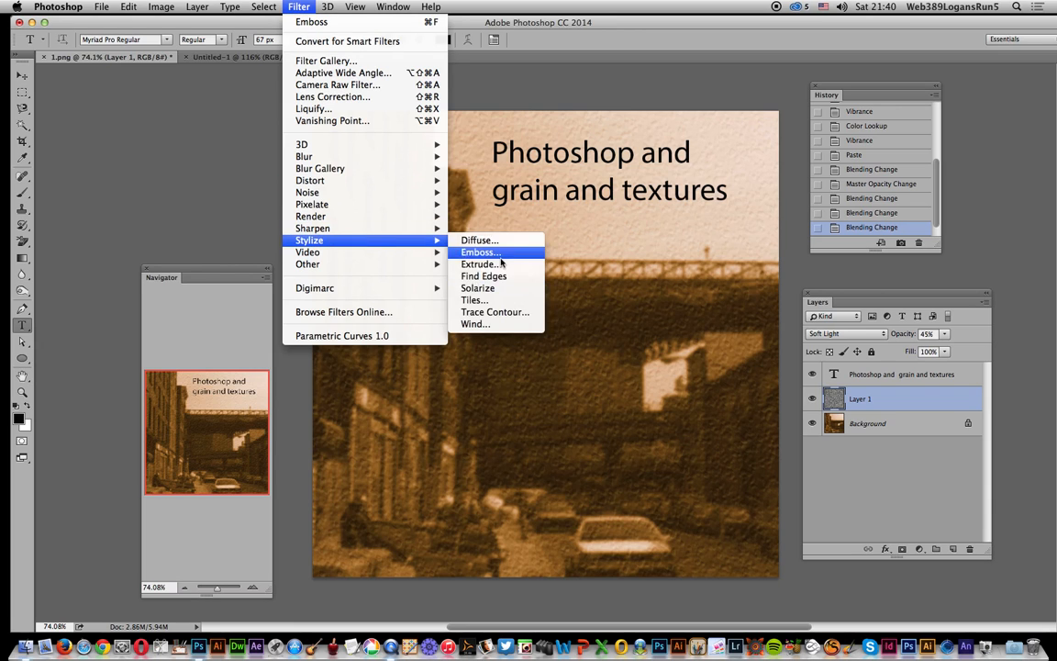
pyautogui.click(478, 252)
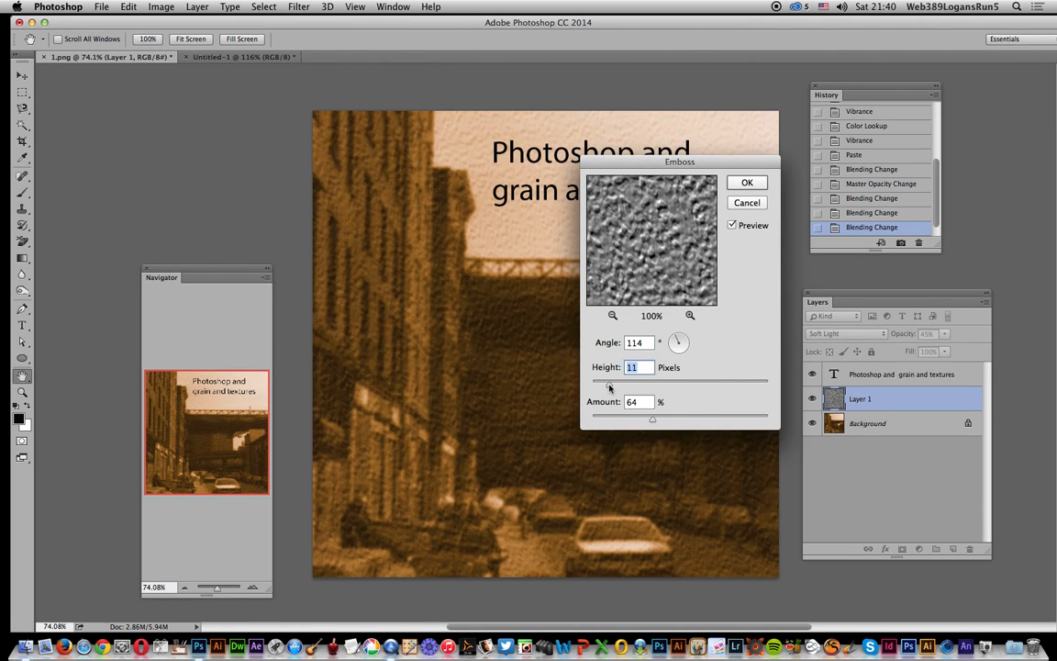
pyautogui.click(747, 182)
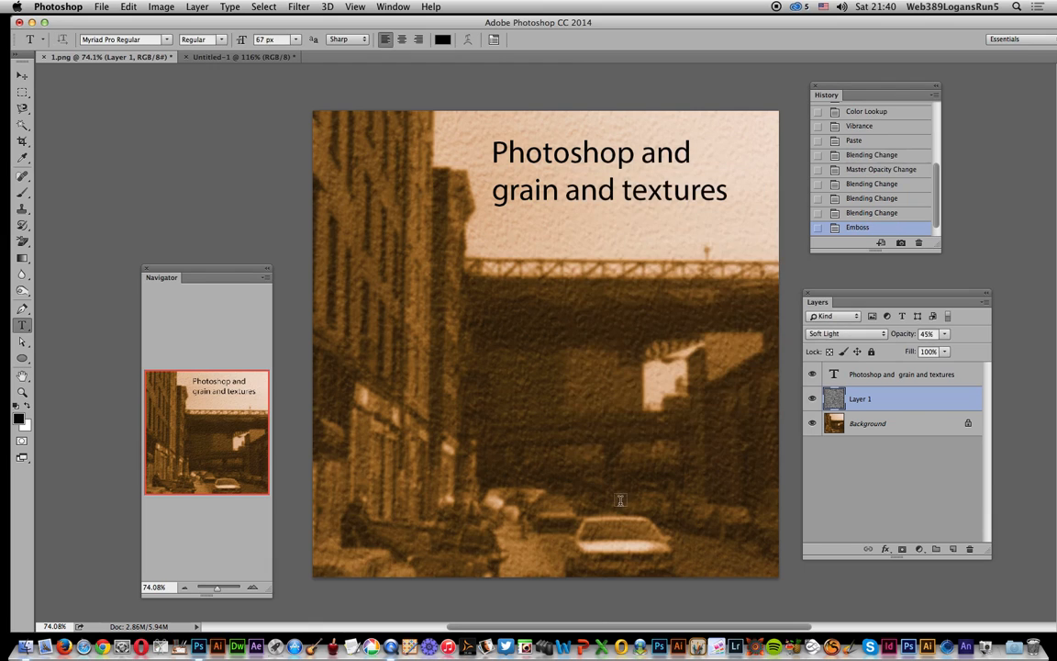
pyautogui.moveTo(624, 467)
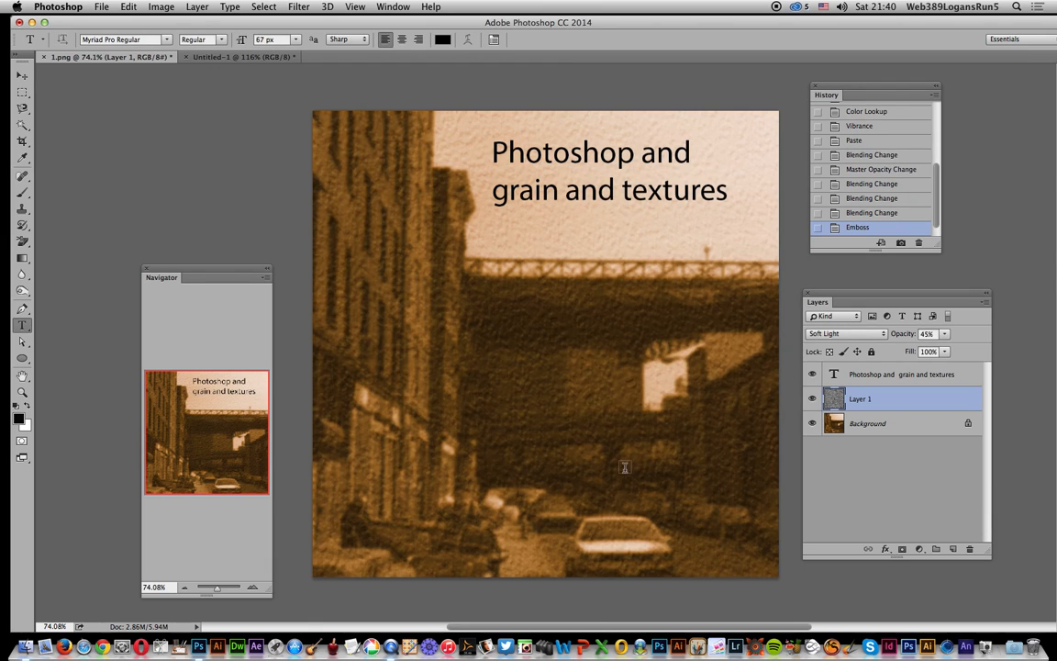